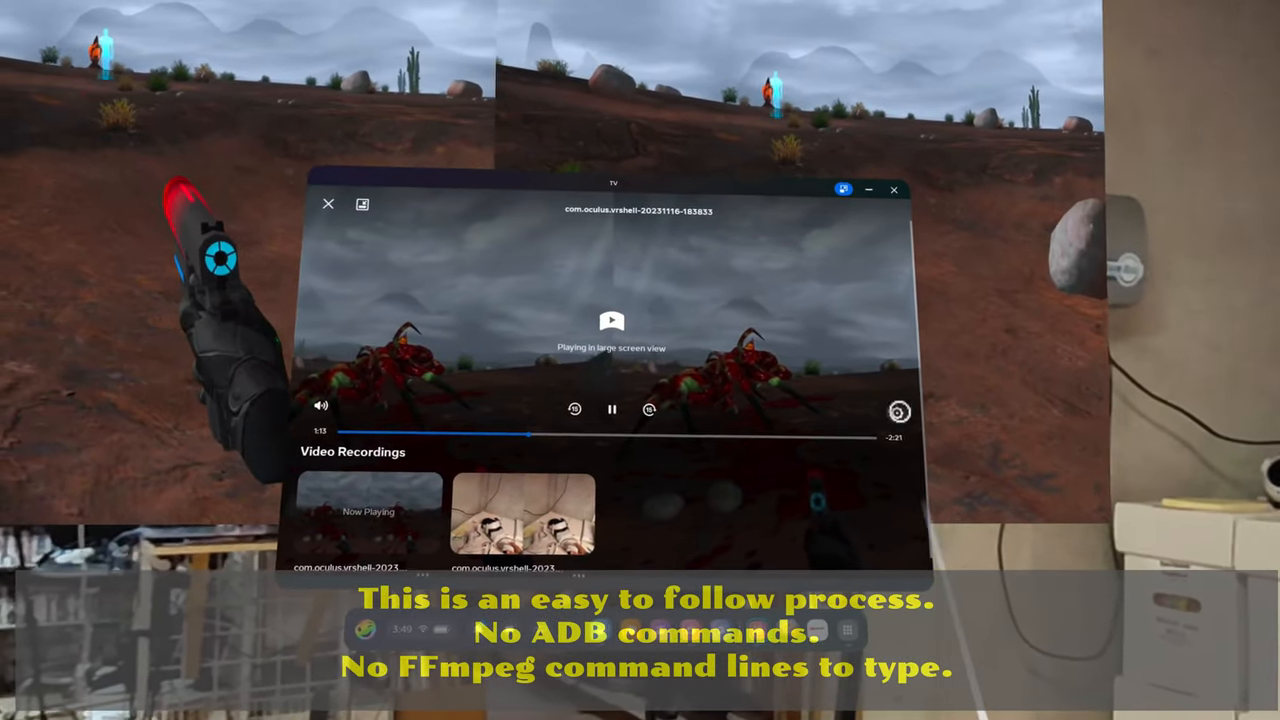
Step: Set video capture to side-by-side 3D, 2160 px, landscape, 19 mbps, full frame rate, and apply
left_click(898, 411)
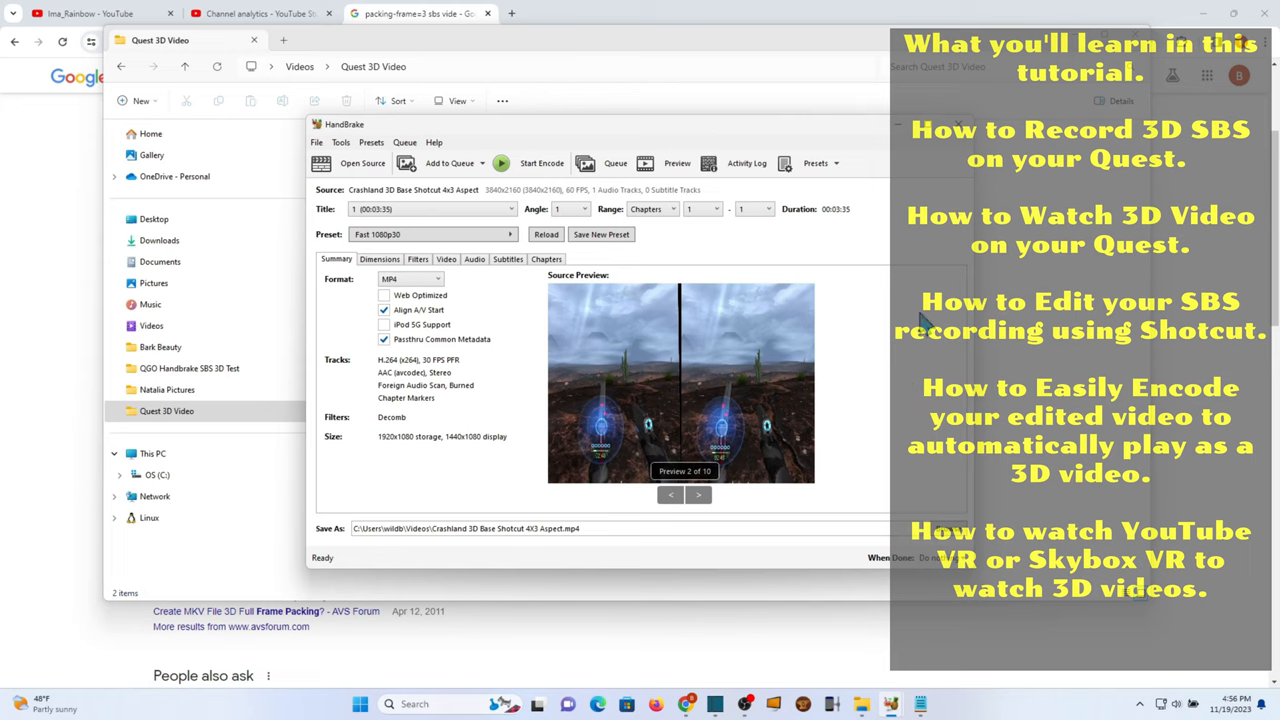
mouse_move(518, 330)
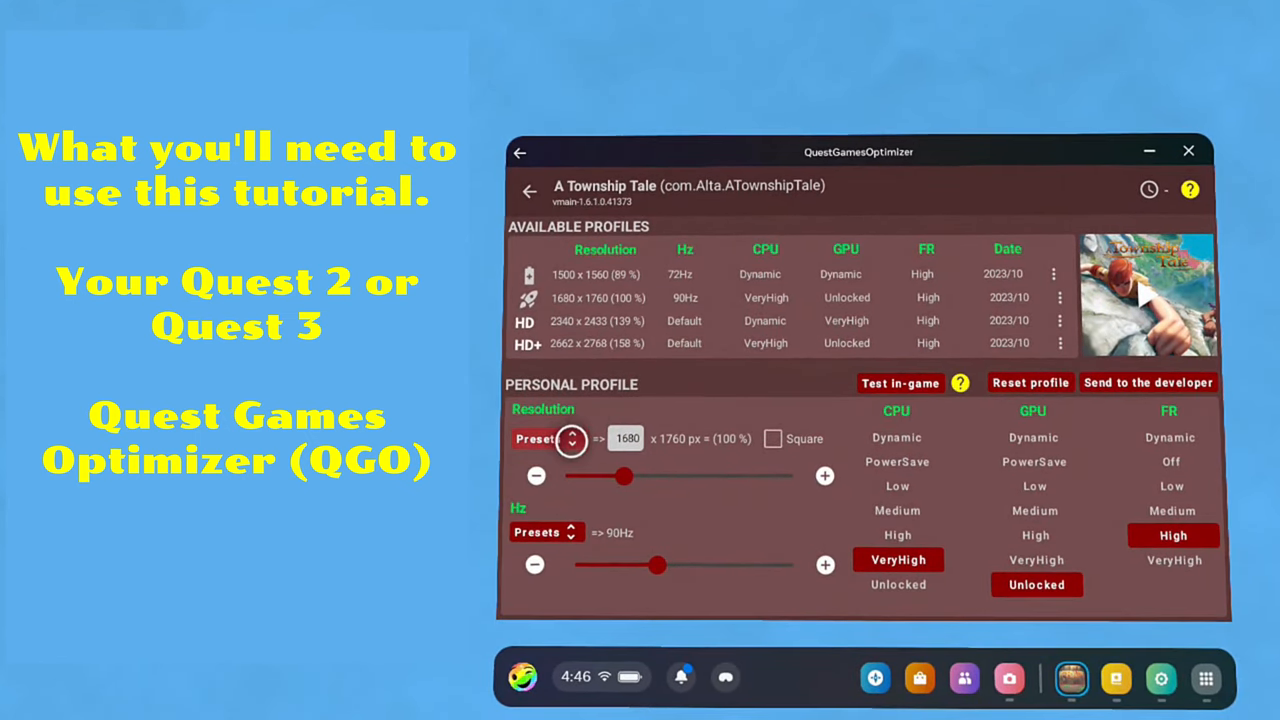
left_click(571, 439)
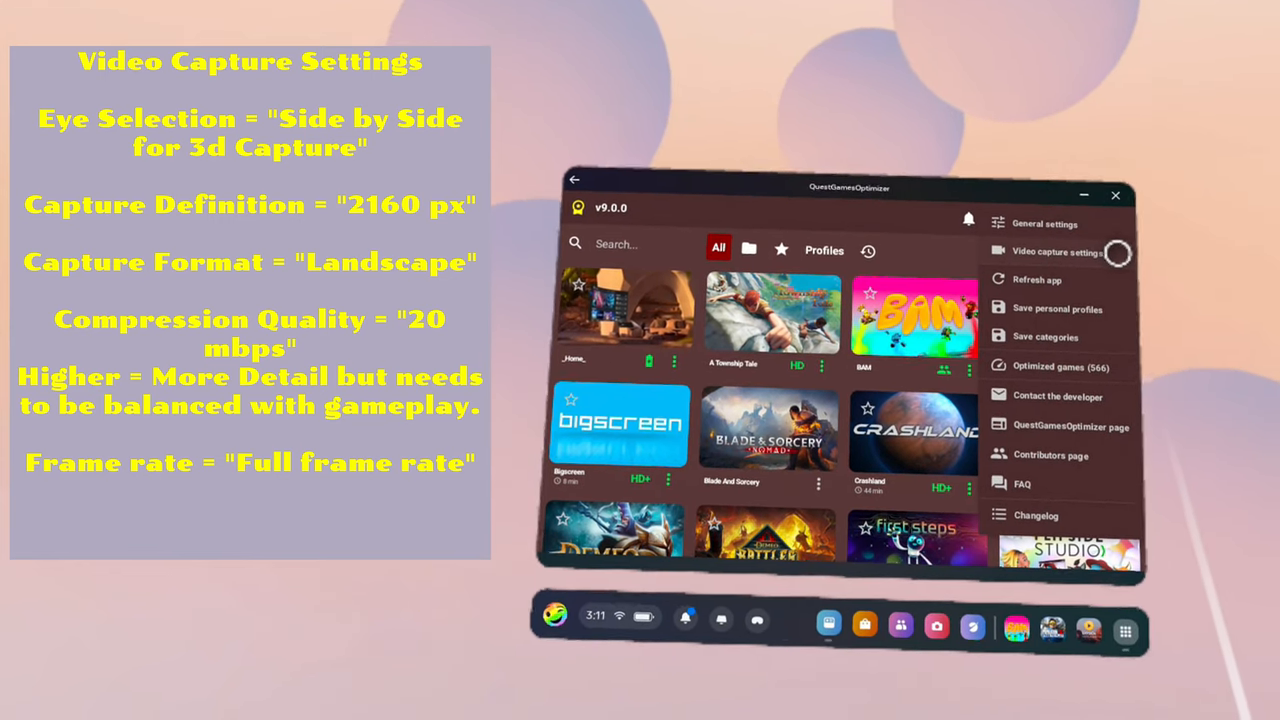
left_click(1048, 251)
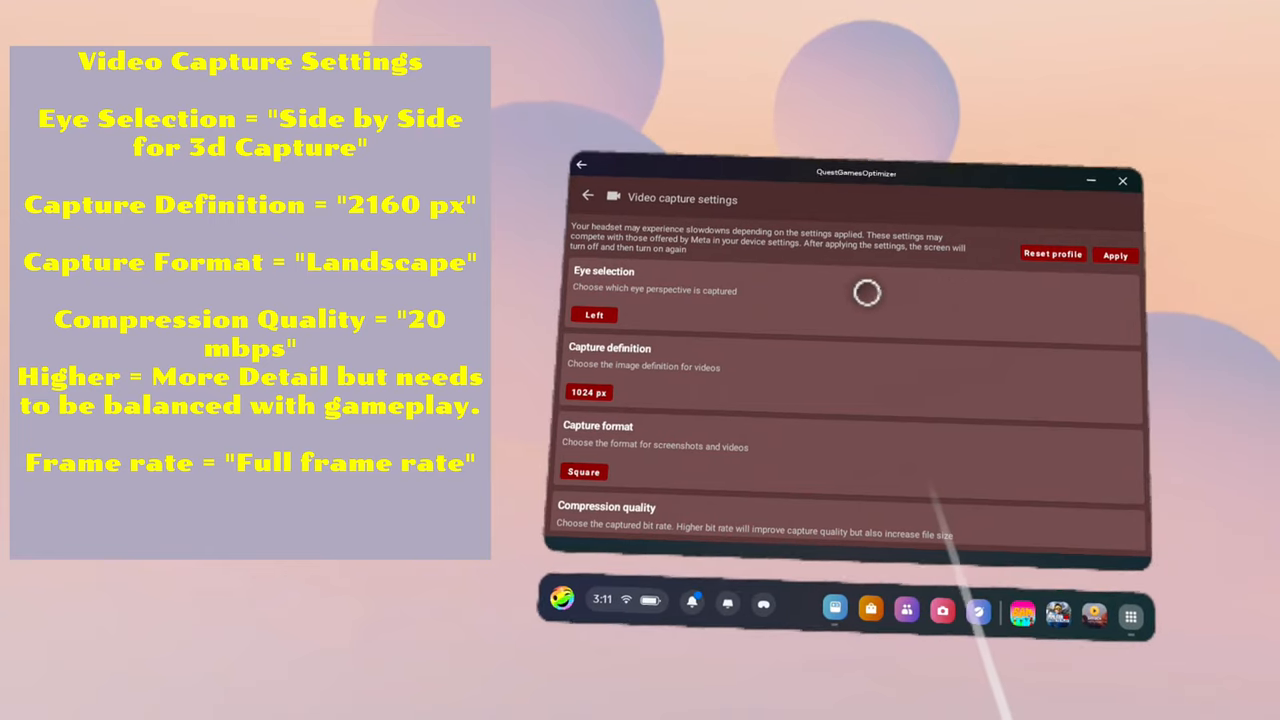
left_click(593, 315)
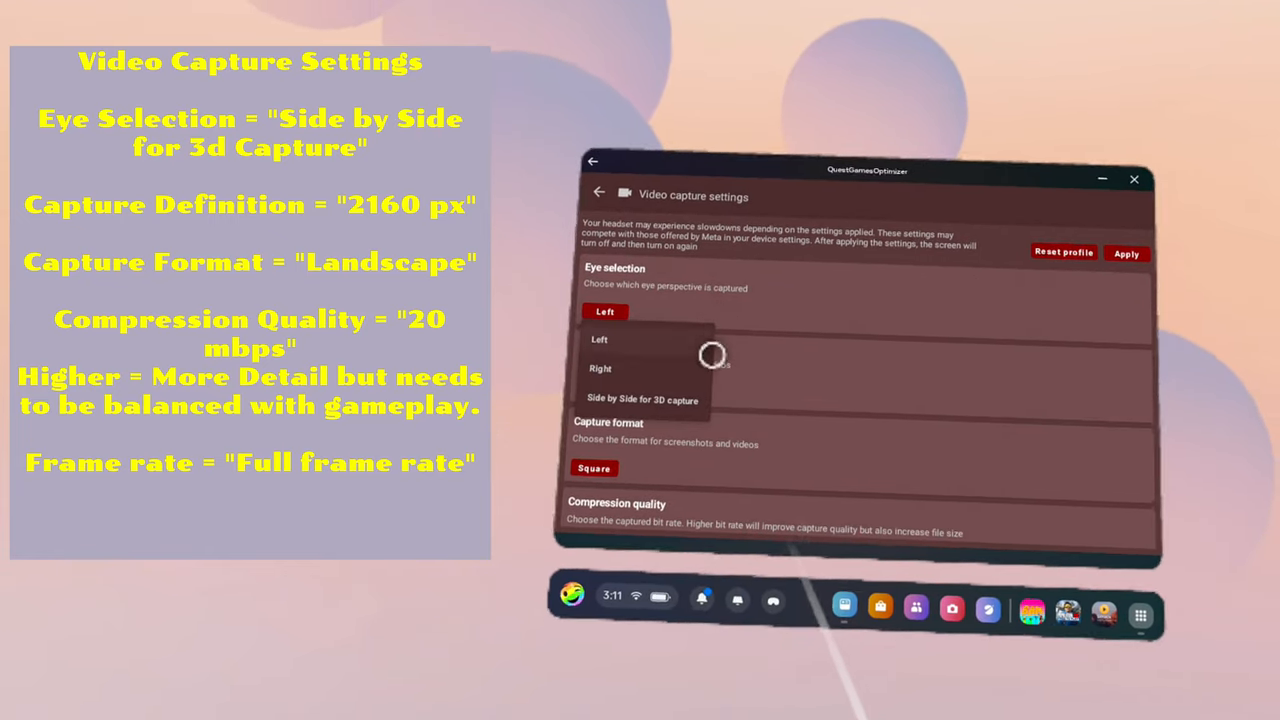
left_click(642, 400)
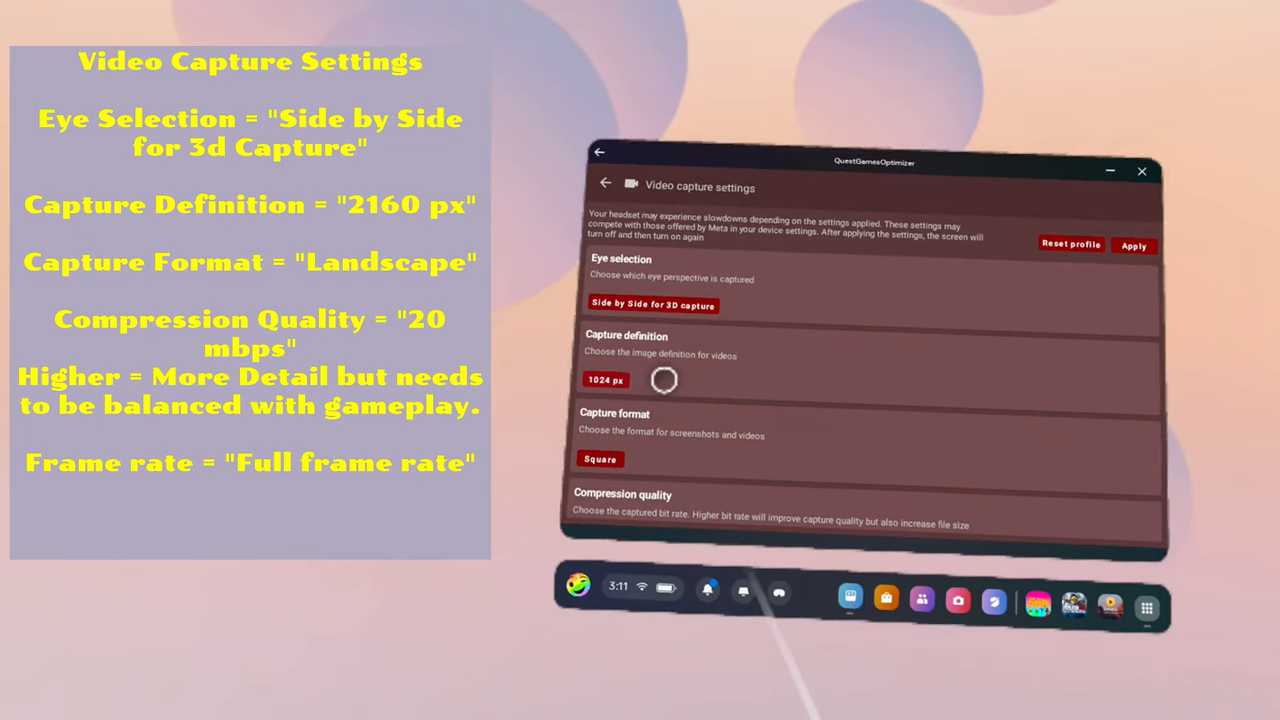
left_click(605, 379)
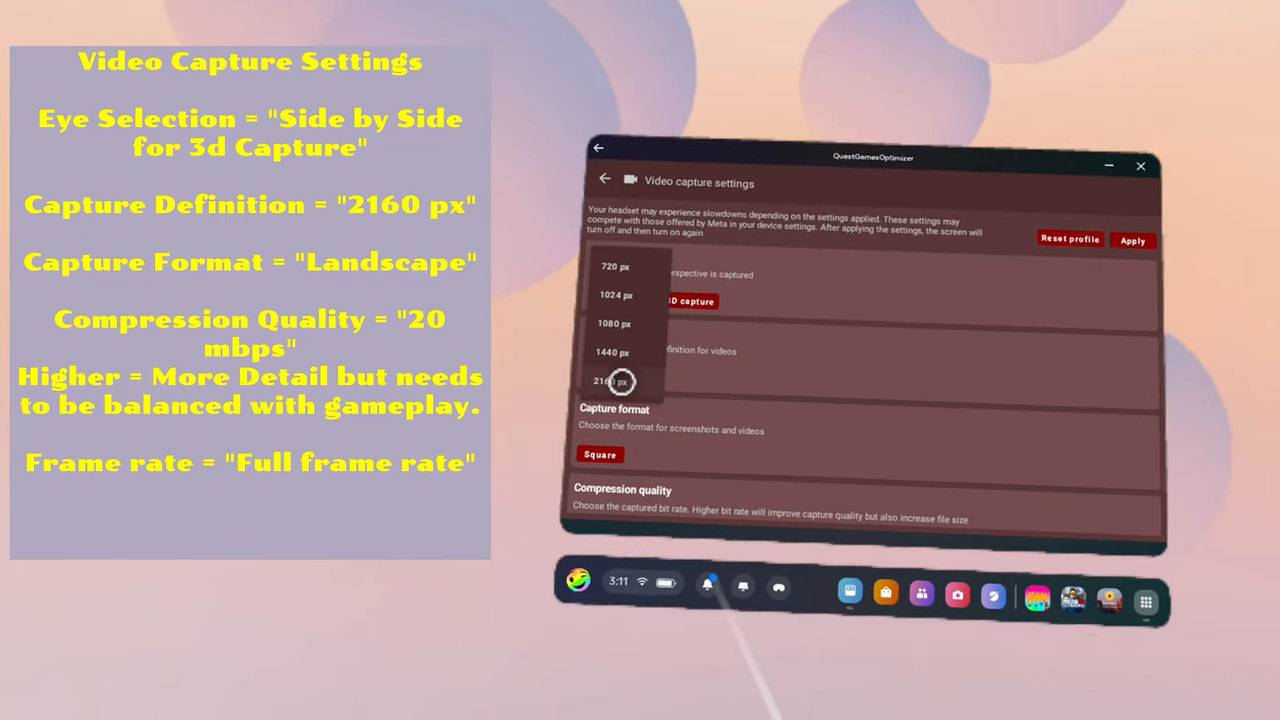
left_click(606, 381)
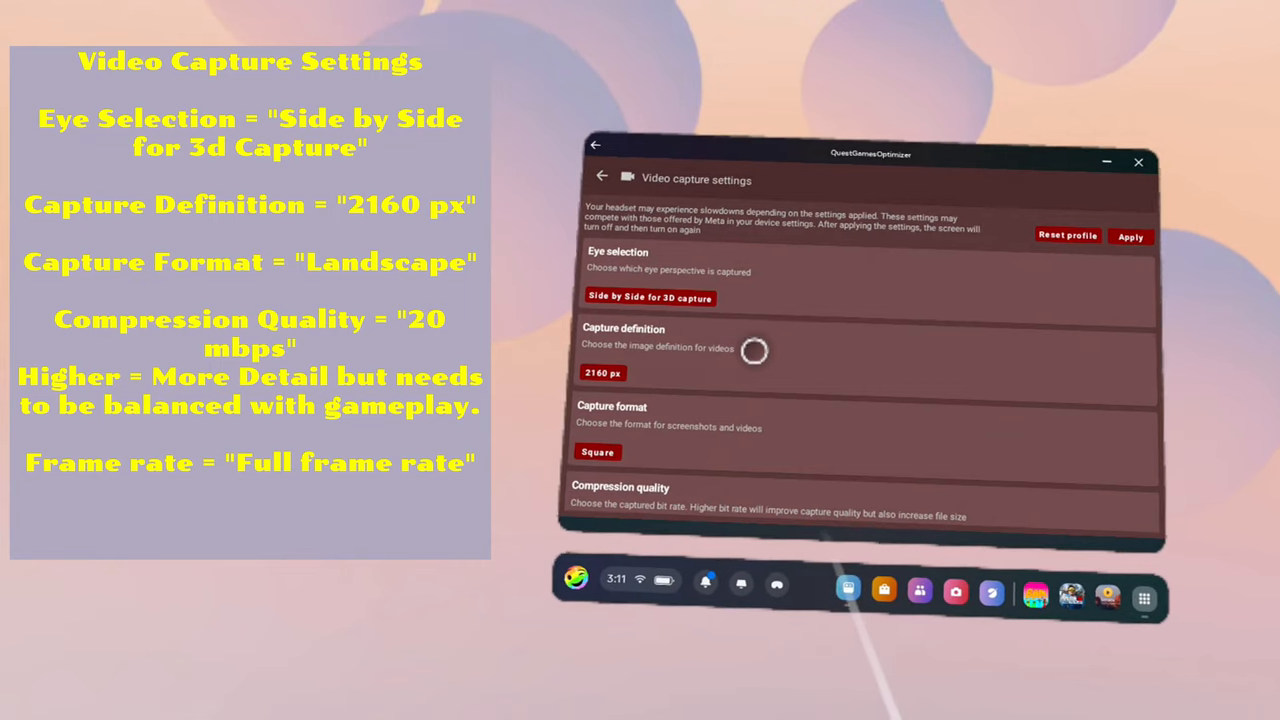
left_click(597, 452)
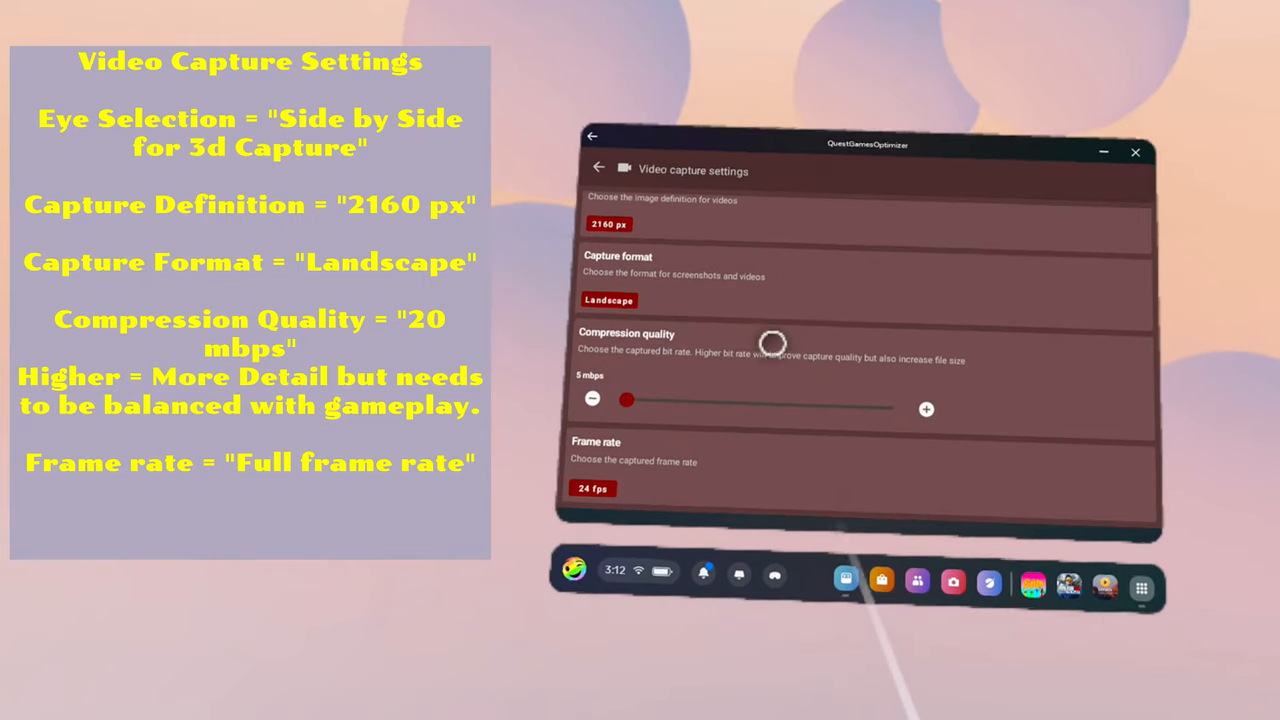
left_click(926, 409)
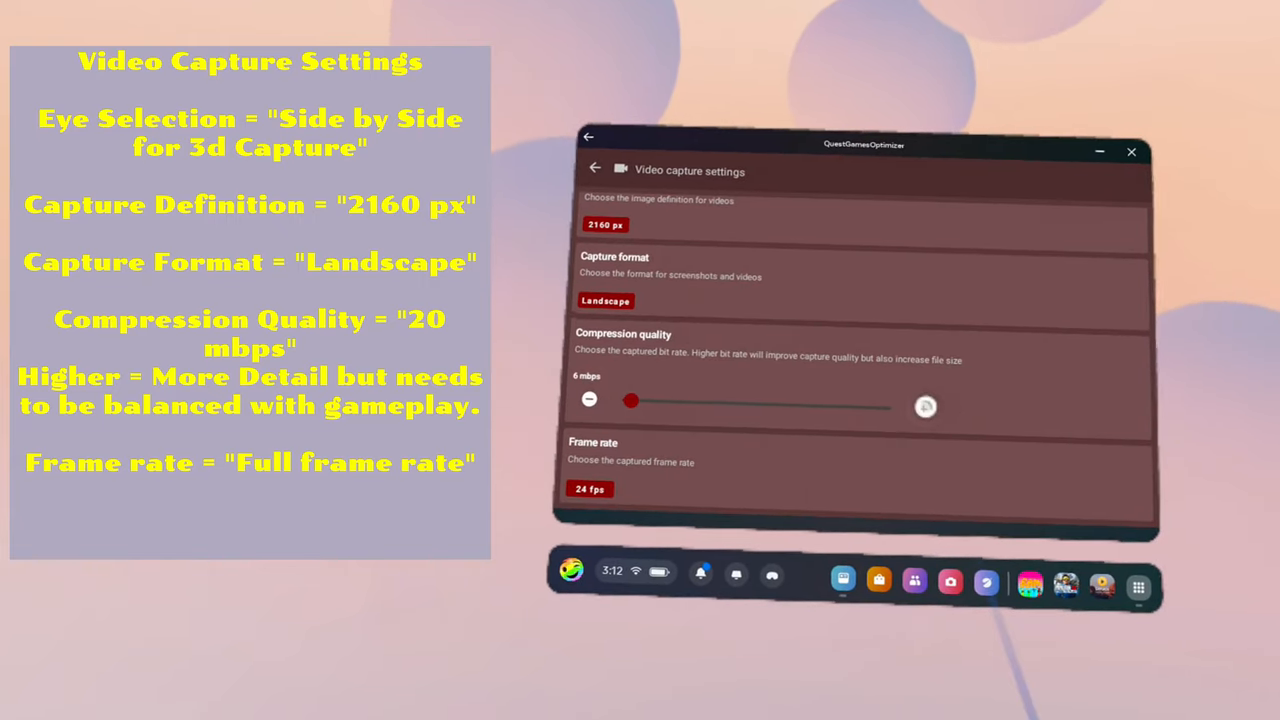
left_click_drag(630, 400, 735, 398)
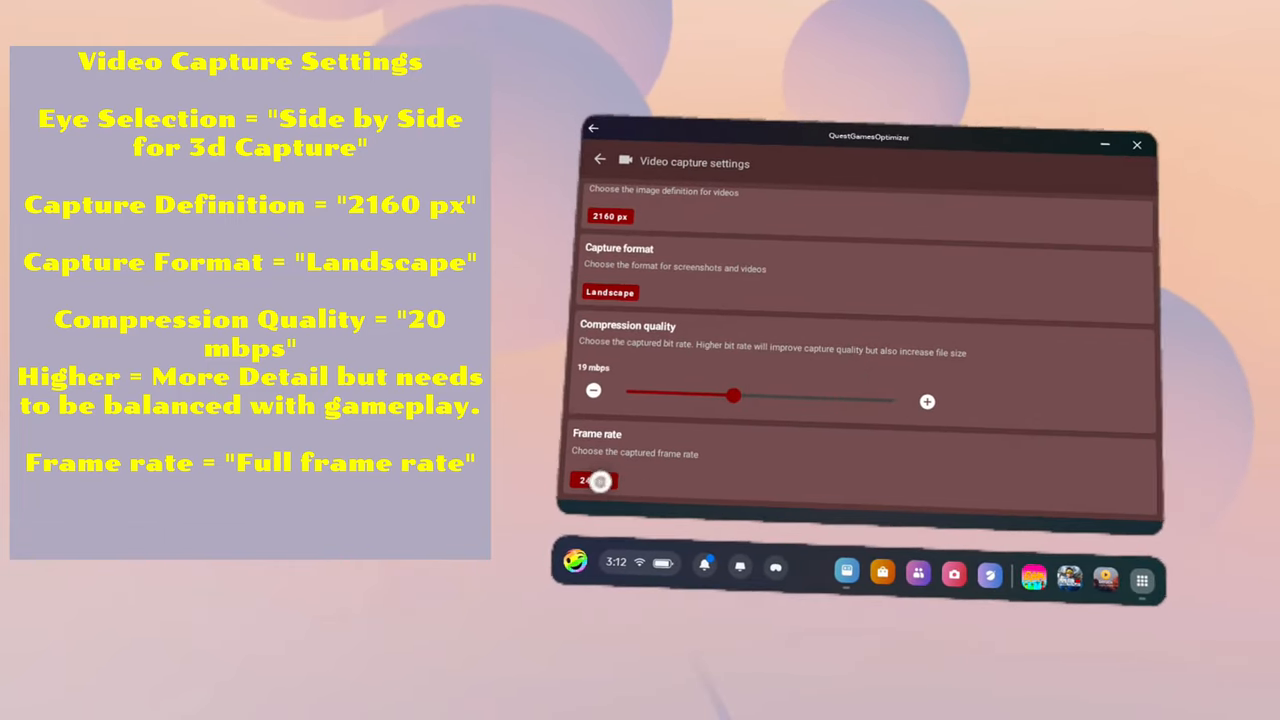
left_click(593, 481)
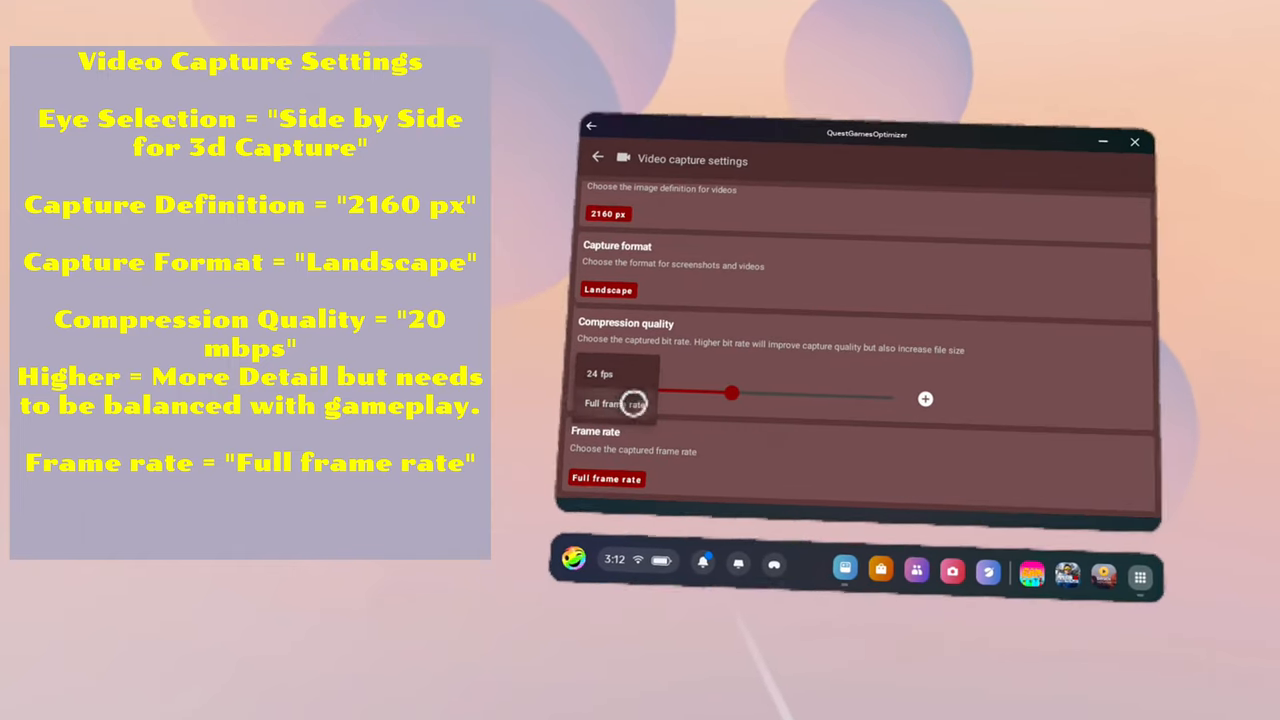
scroll("up", 3)
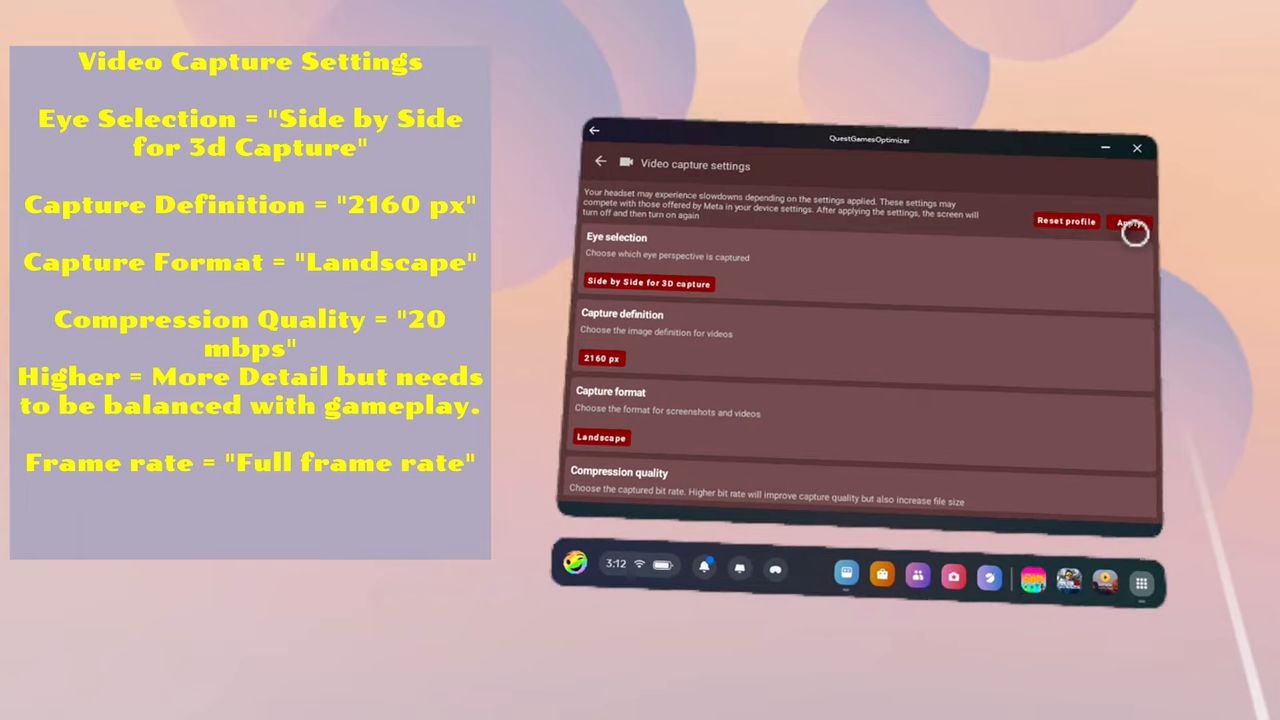
left_click(1130, 222)
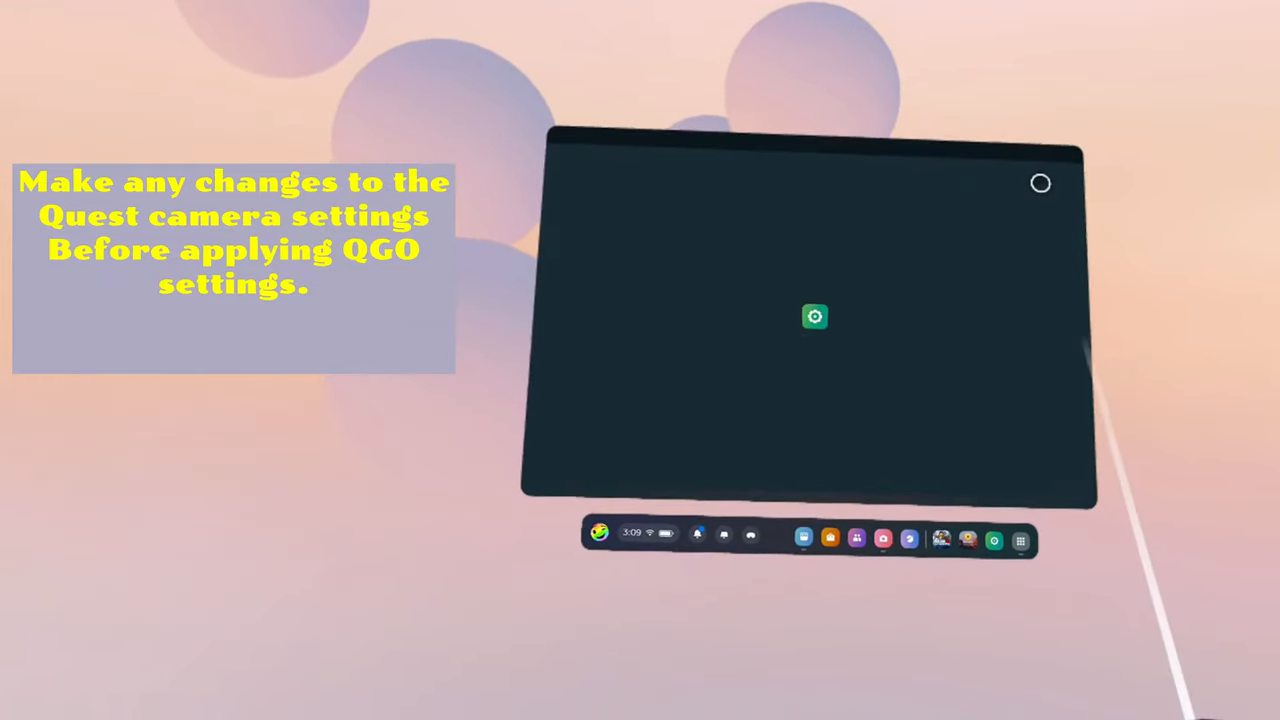
Step: Review the Camera settings' Video Recording options, including which eye gets recorded
left_click(815, 317)
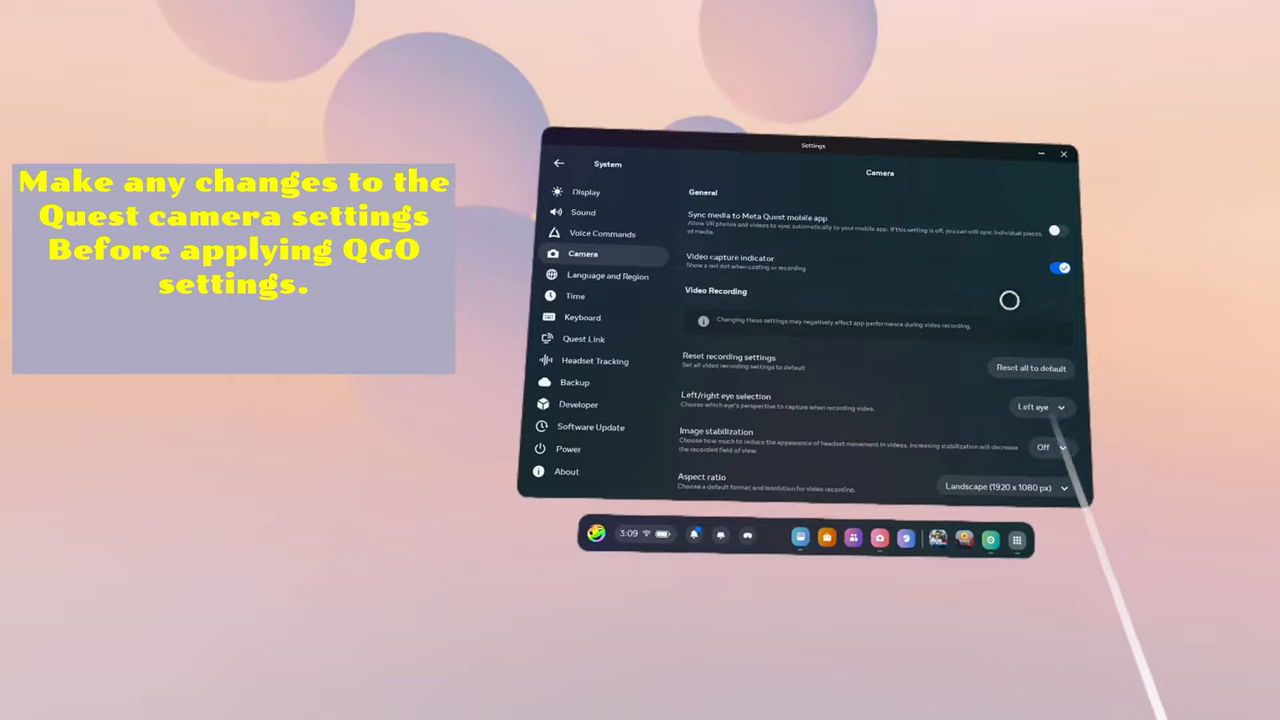
scroll("down", 3)
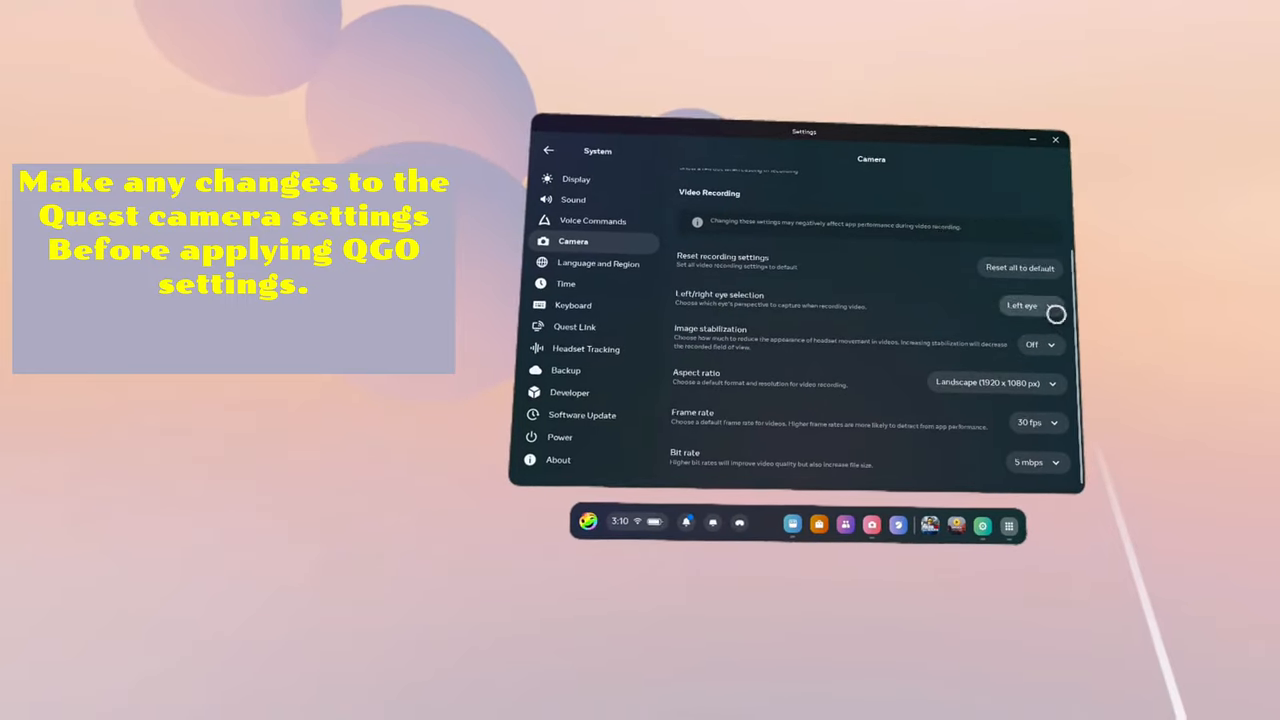
left_click(1040, 343)
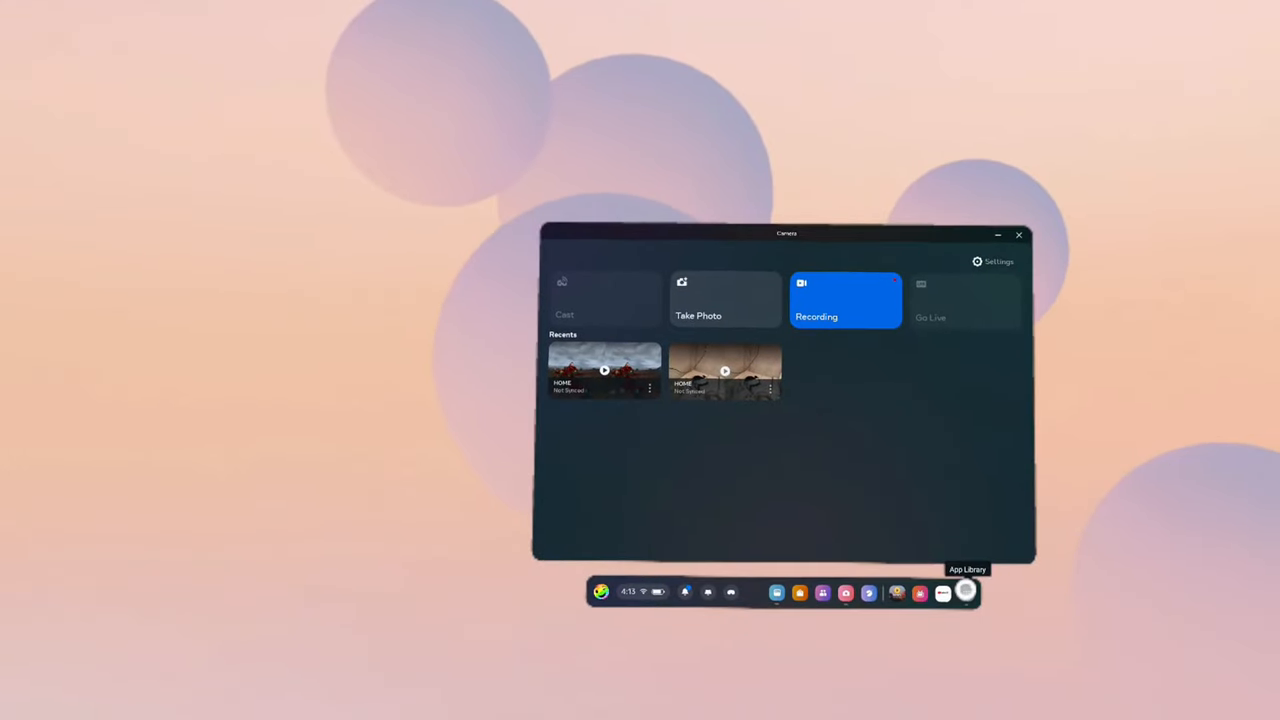
Step: Launch Meta Quest TV, play a recording from Your Media, and bring up its projection options
left_click(964, 592)
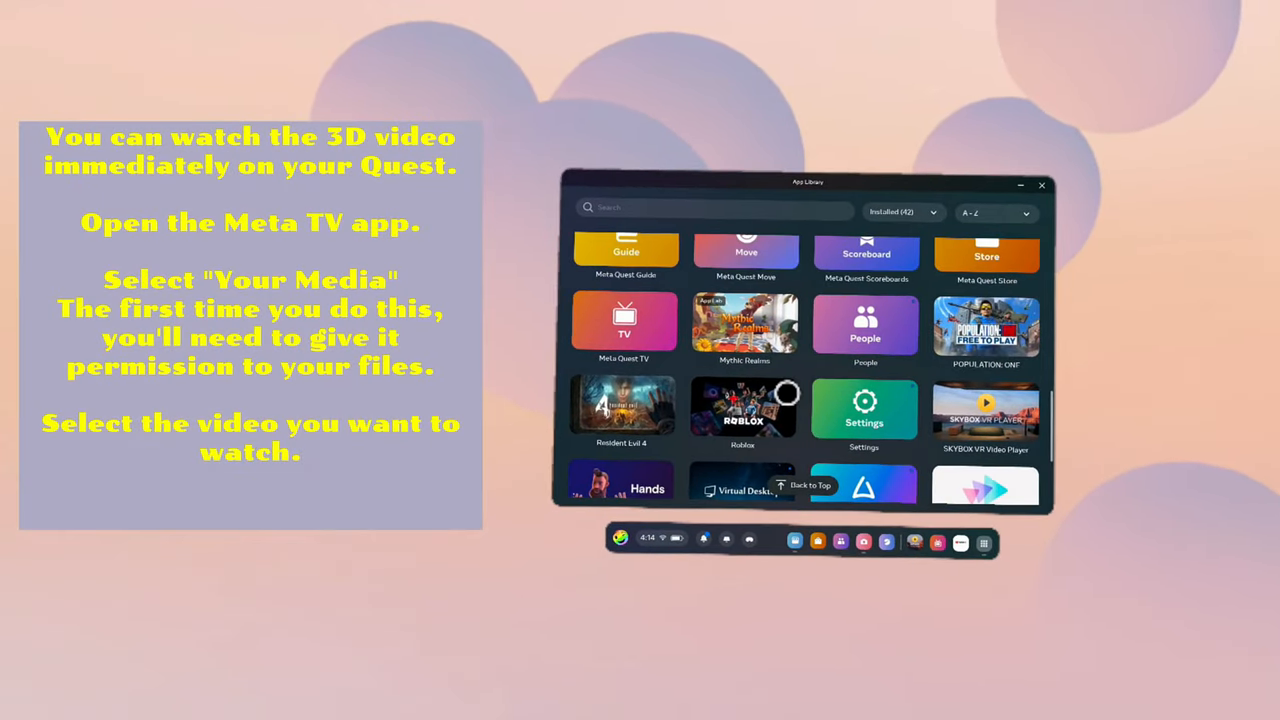
left_click(624, 322)
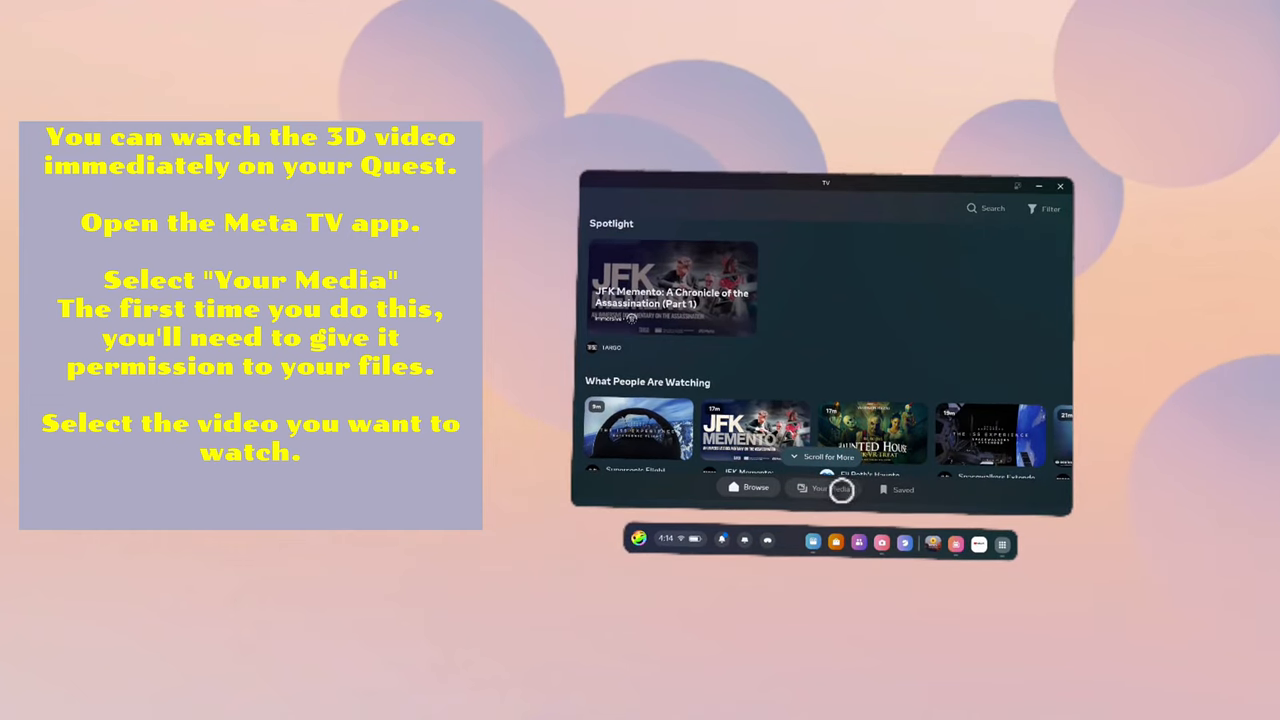
left_click(827, 490)
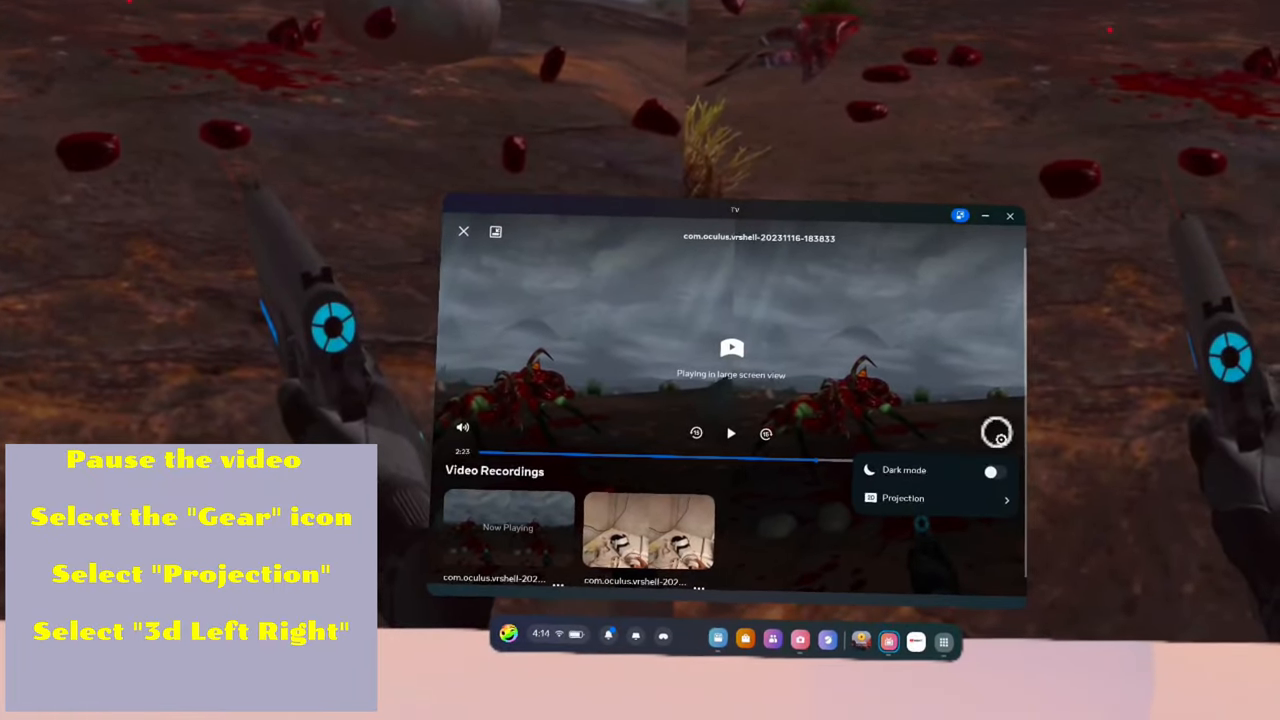
left_click(901, 498)
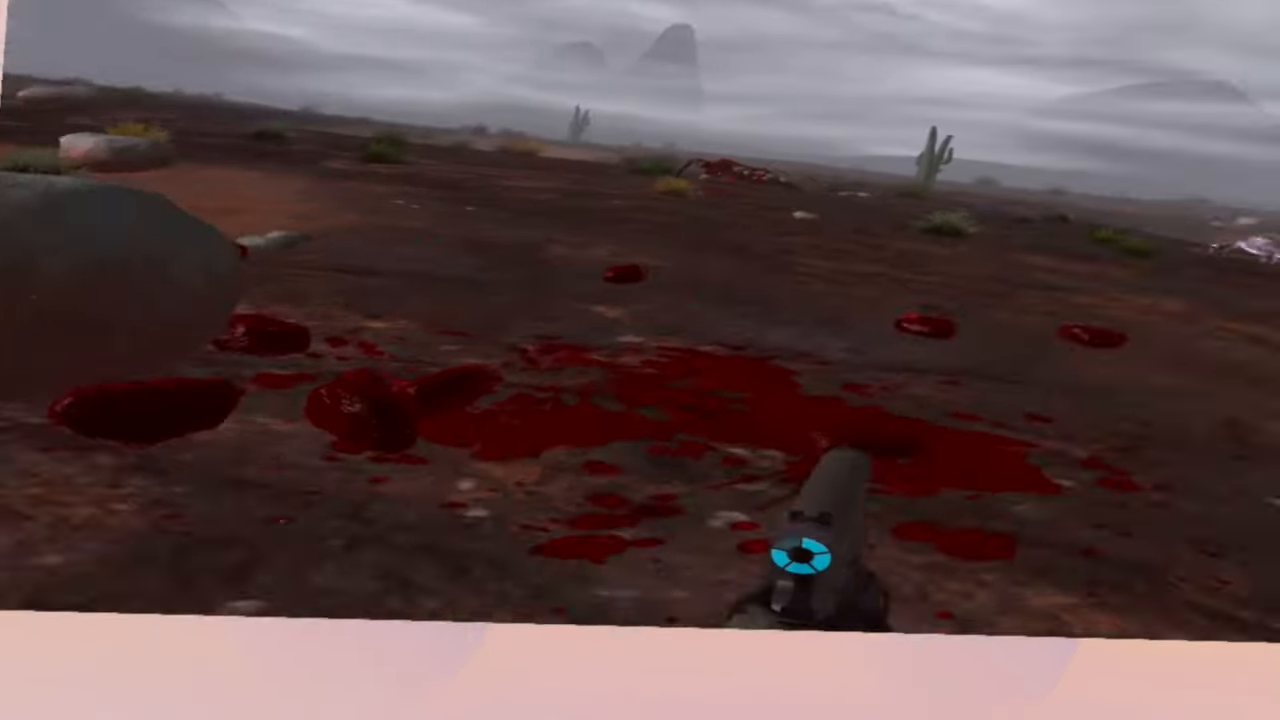
mouse_move(640, 360)
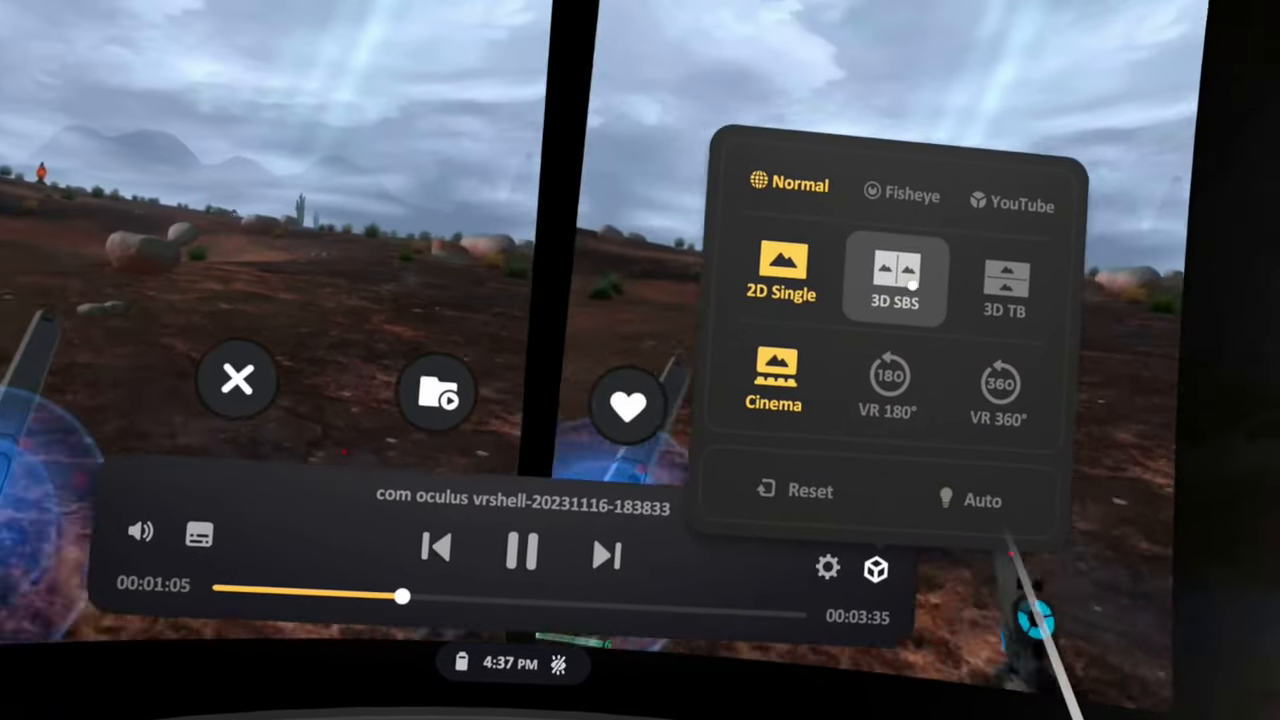
Step: Play the recording in Skybox as 3D SBS with a 4:3 aspect ratio
left_click(894, 278)
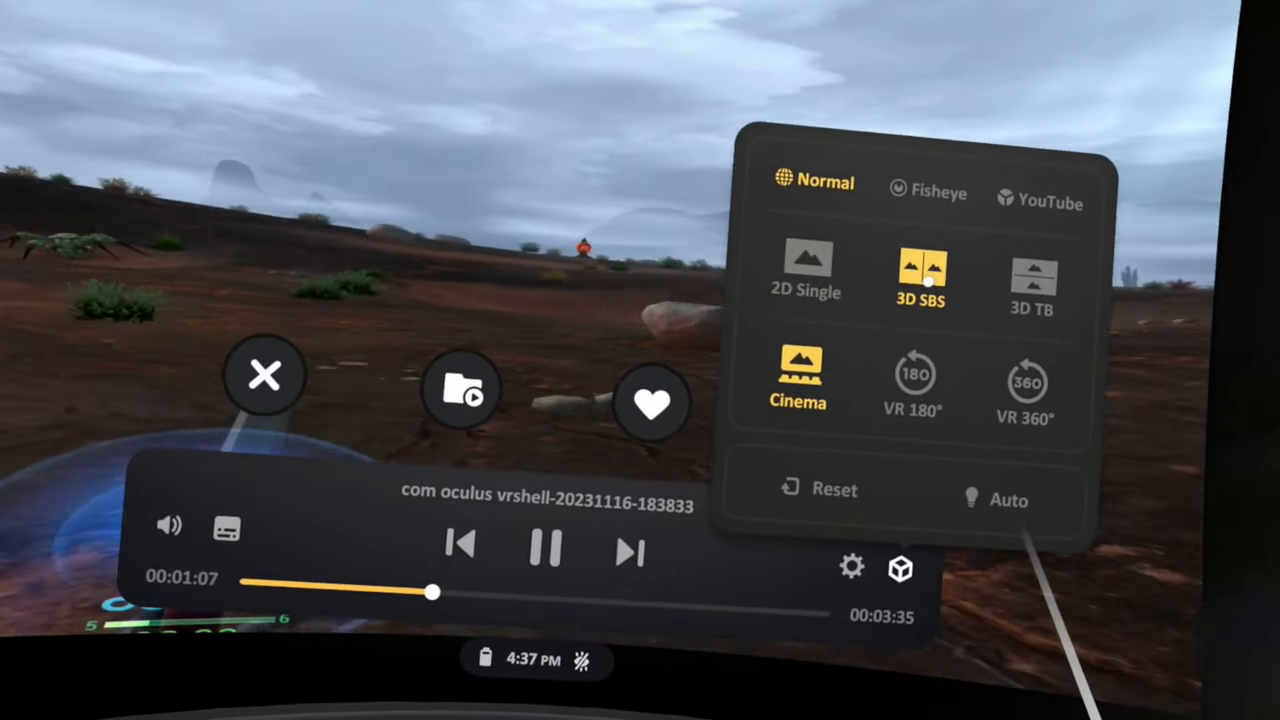
left_click(264, 375)
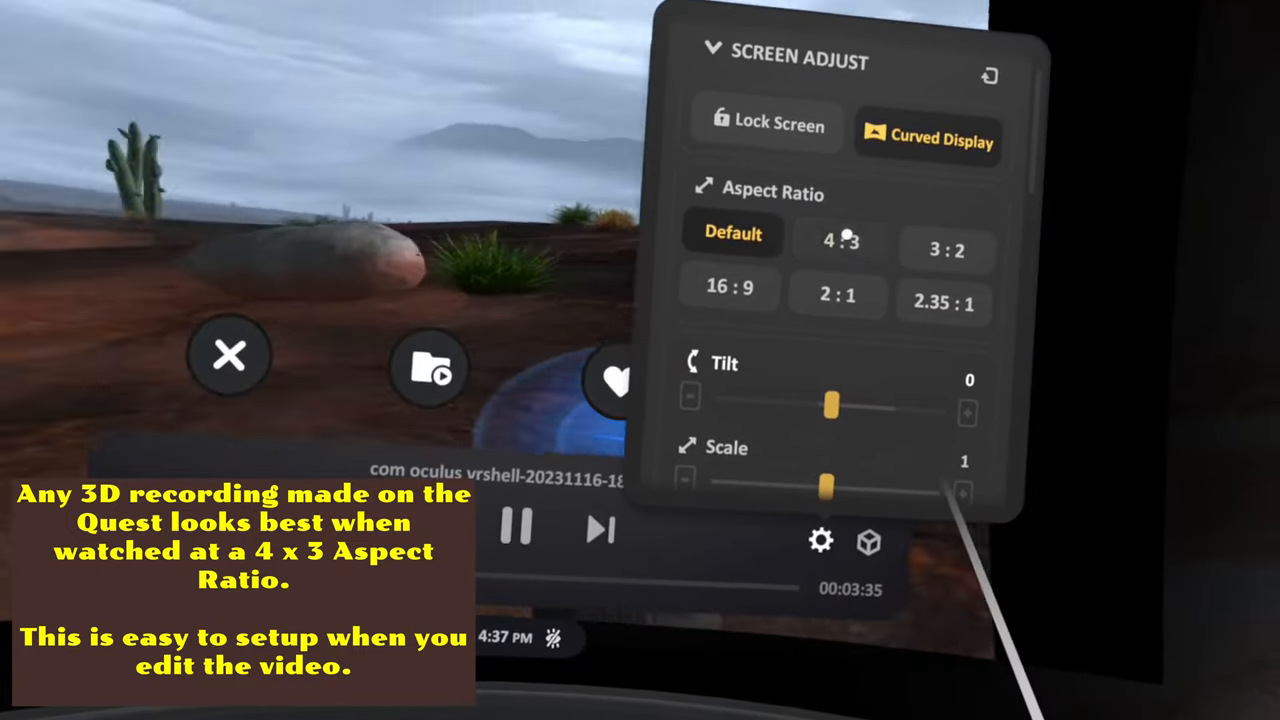
left_click(840, 240)
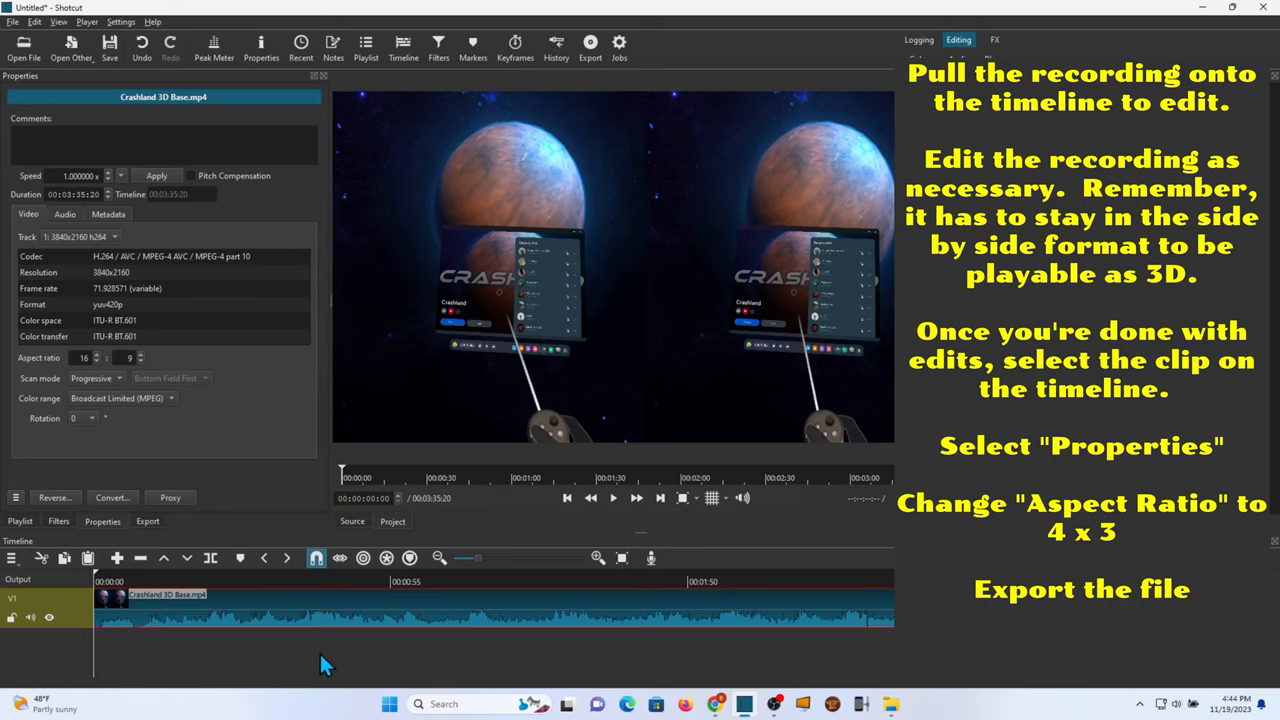
mouse_move(118, 658)
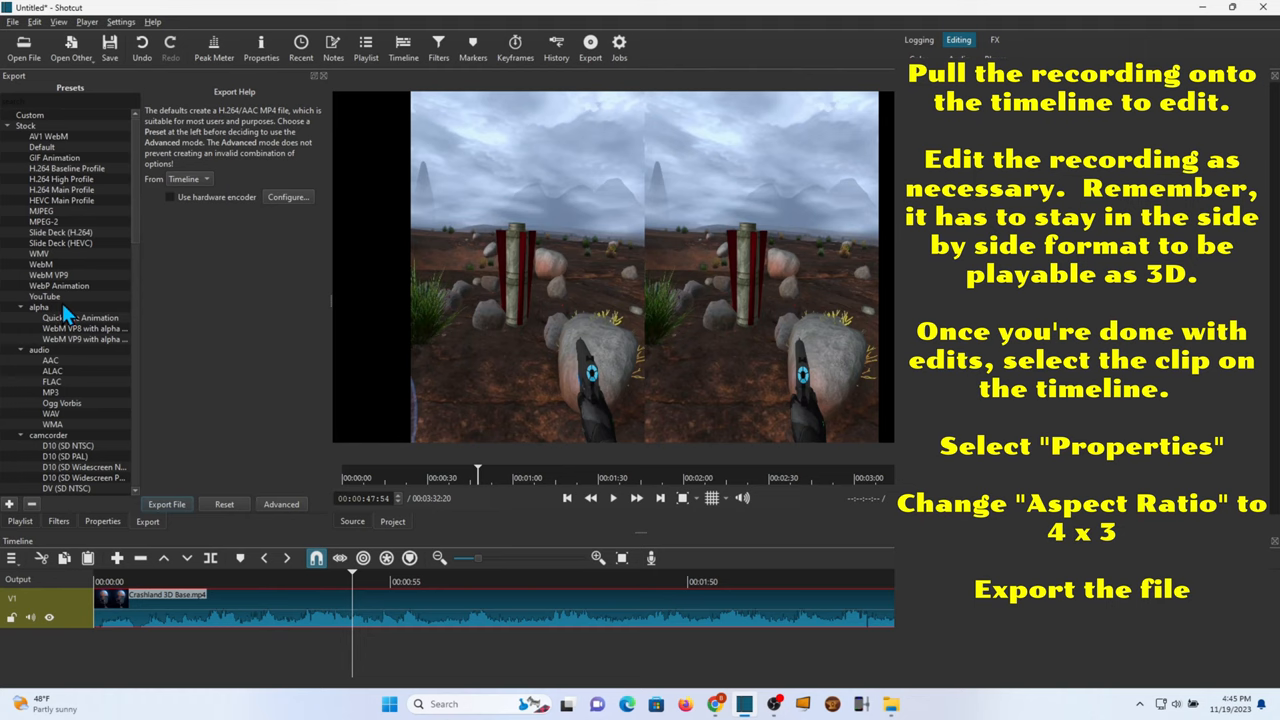
Step: Export the clip to a file with the YouTube preset, choosing the save location
left_click(166, 504)
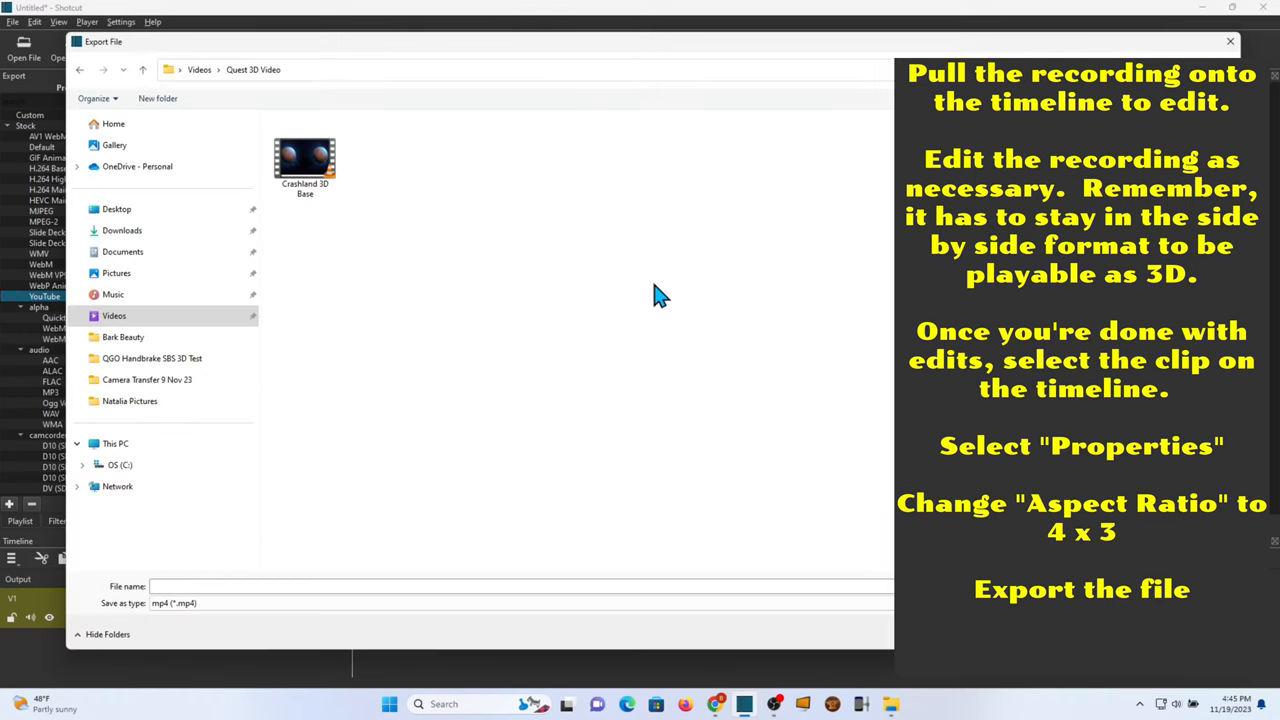
left_click(305, 157)
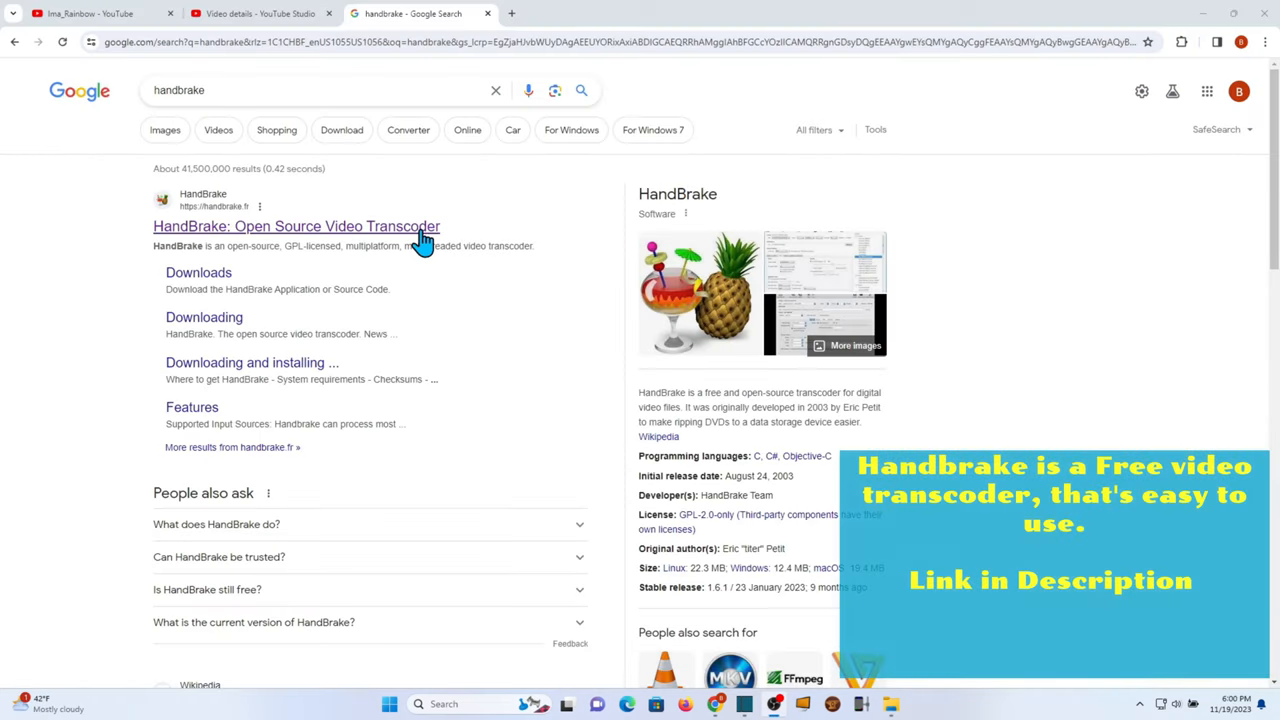
Step: Go to handbrake.fr and download HandBrake 1.7.0 for Windows
left_click(296, 226)
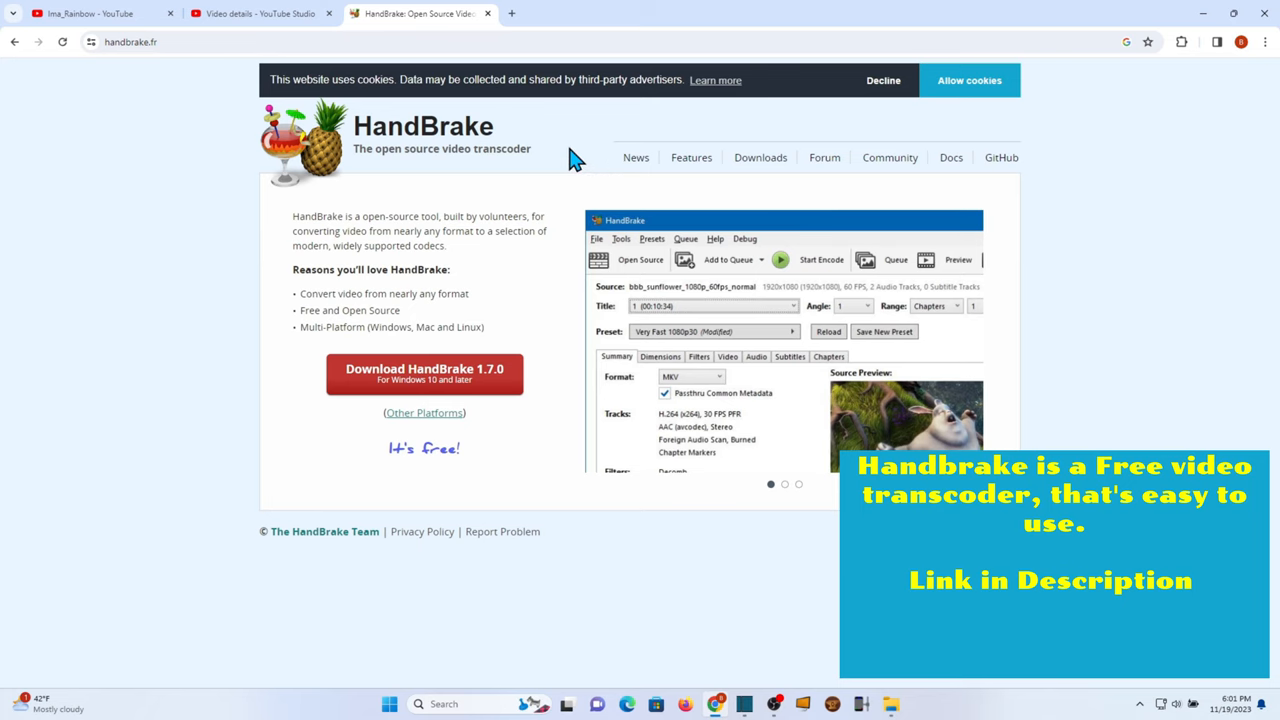
left_click(424, 373)
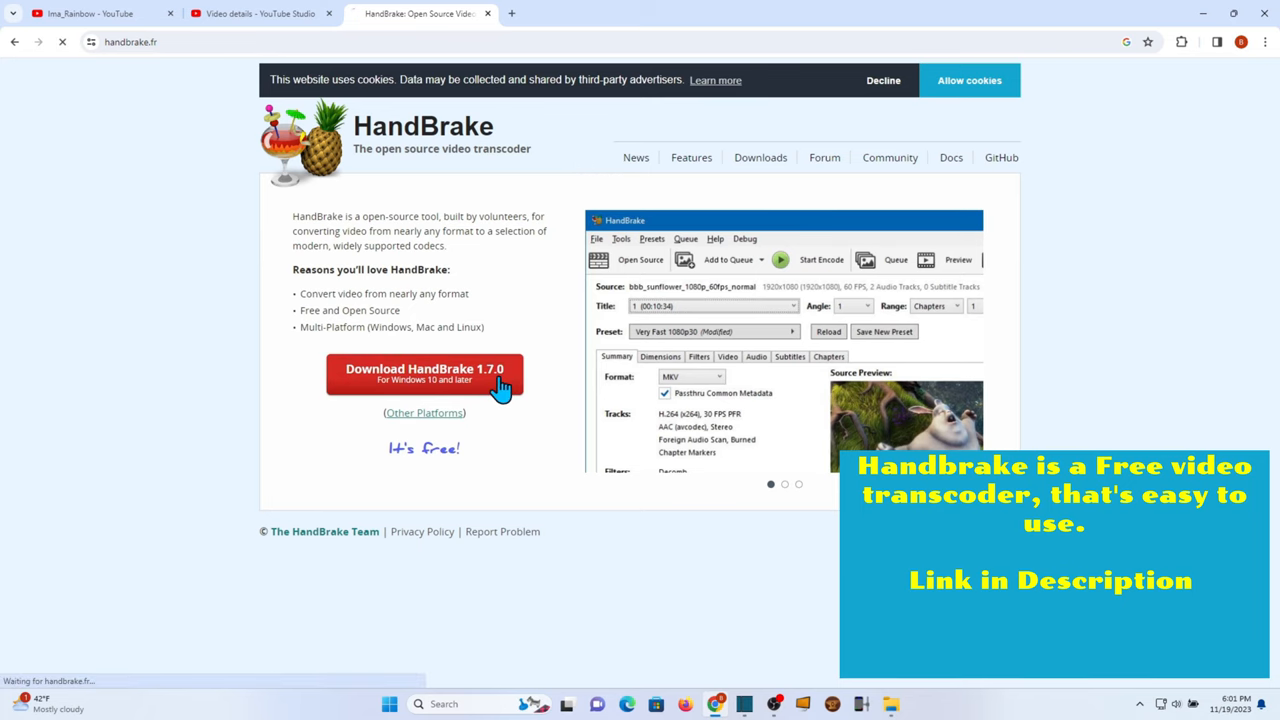
left_click(424, 373)
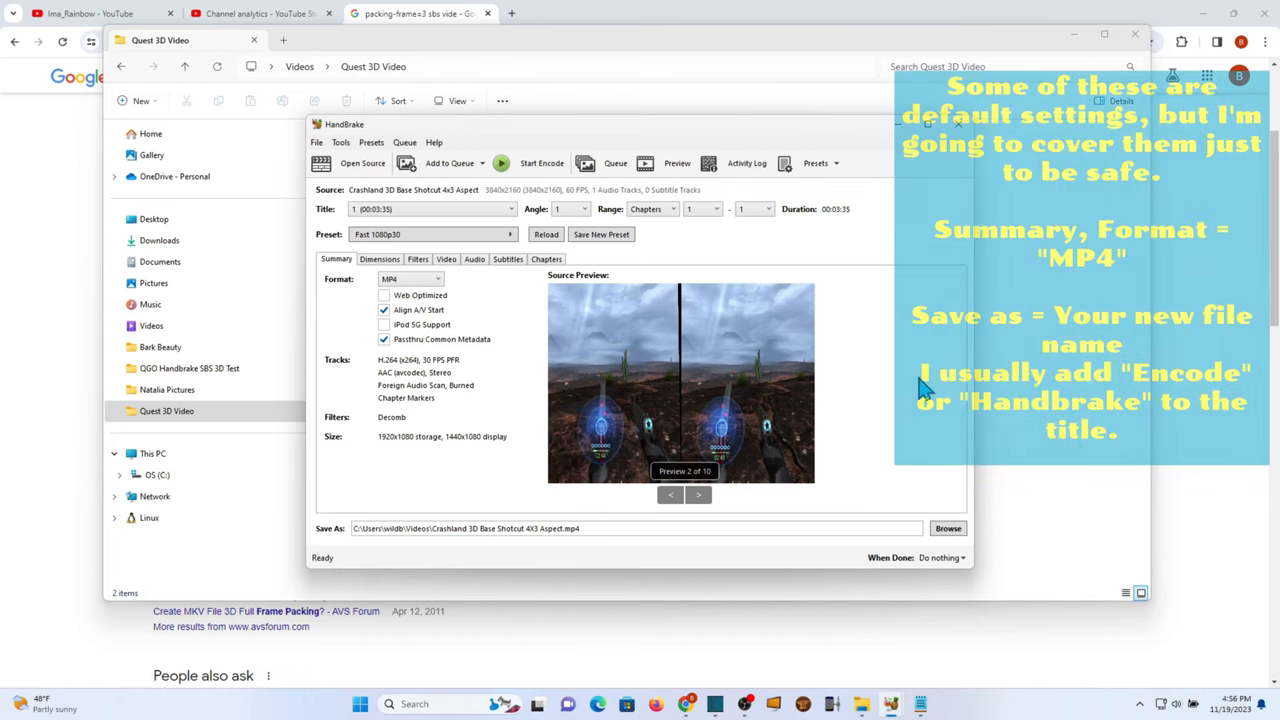
mouse_move(510, 330)
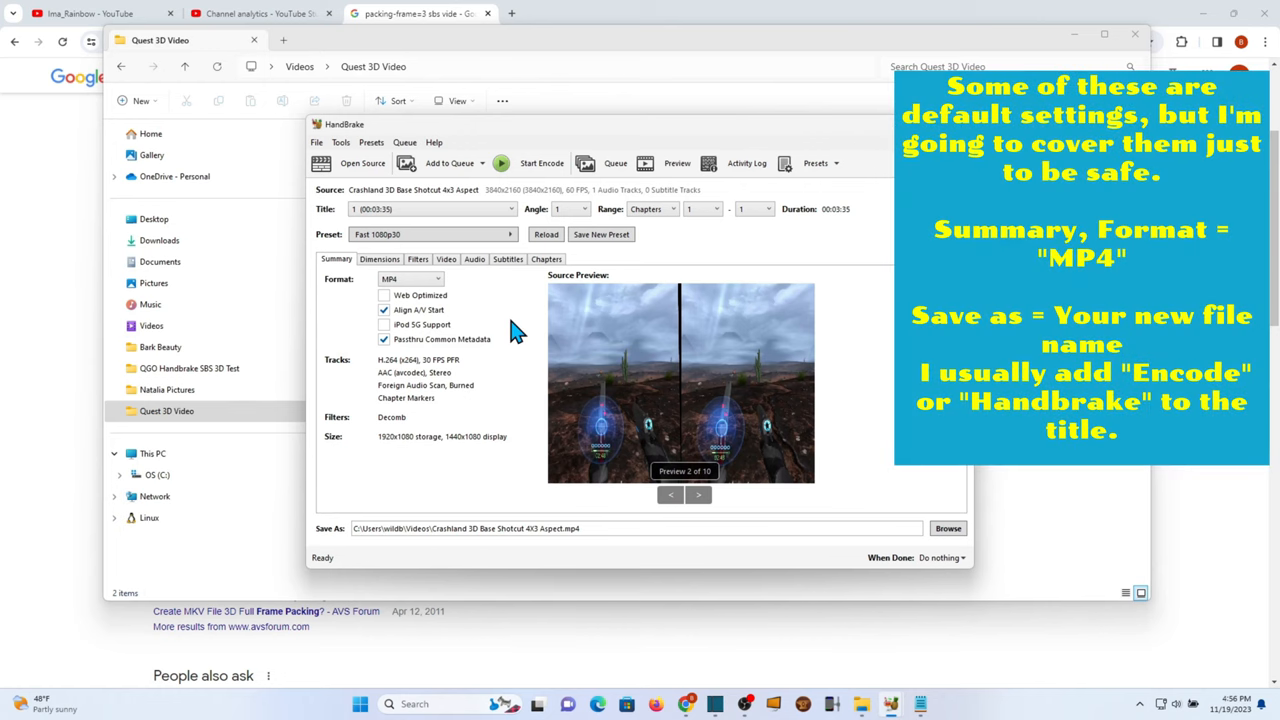
mouse_move(425, 300)
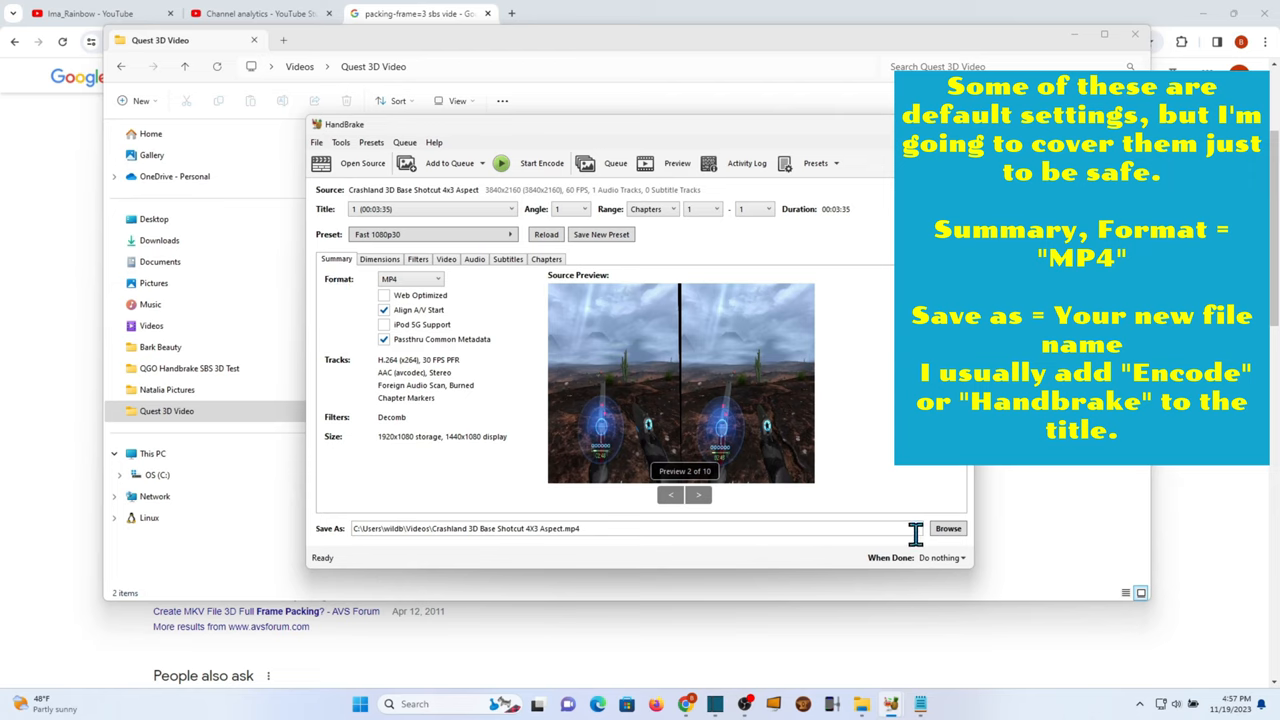
Step: Append 'Handbrake' to the output file name in the Quest 3D Video folder
left_click(947, 528)
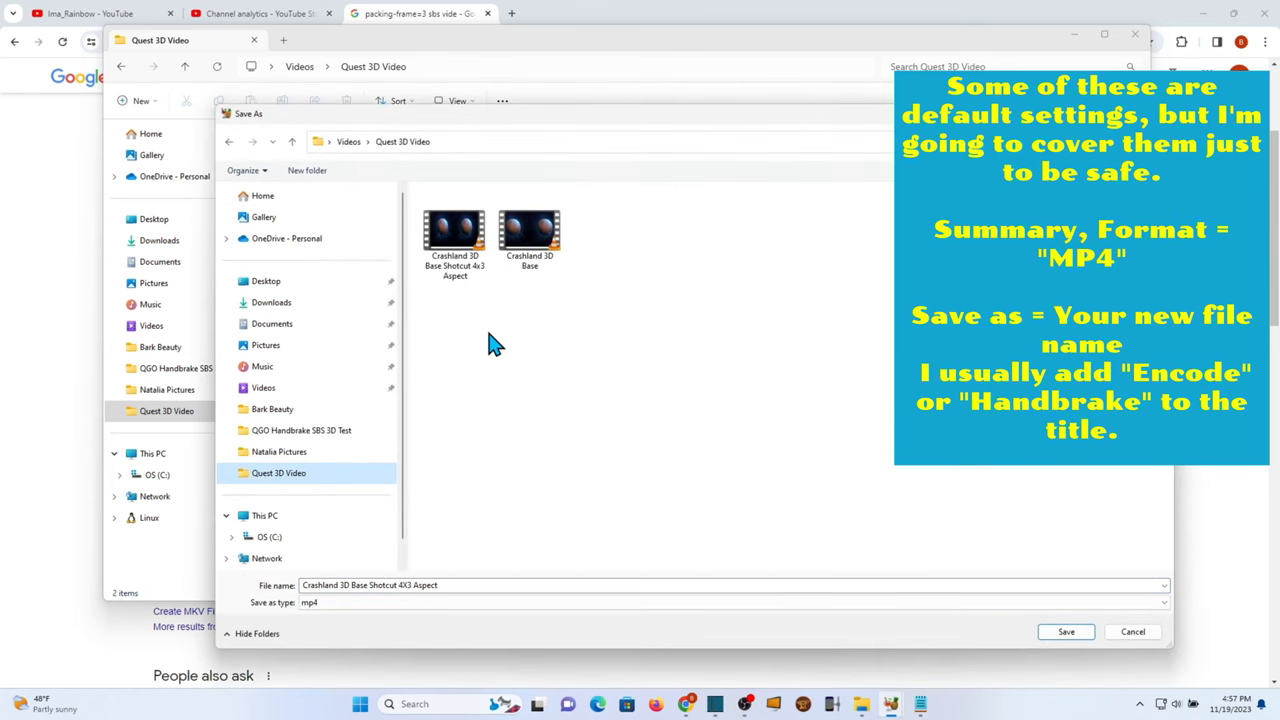
left_click(473, 585)
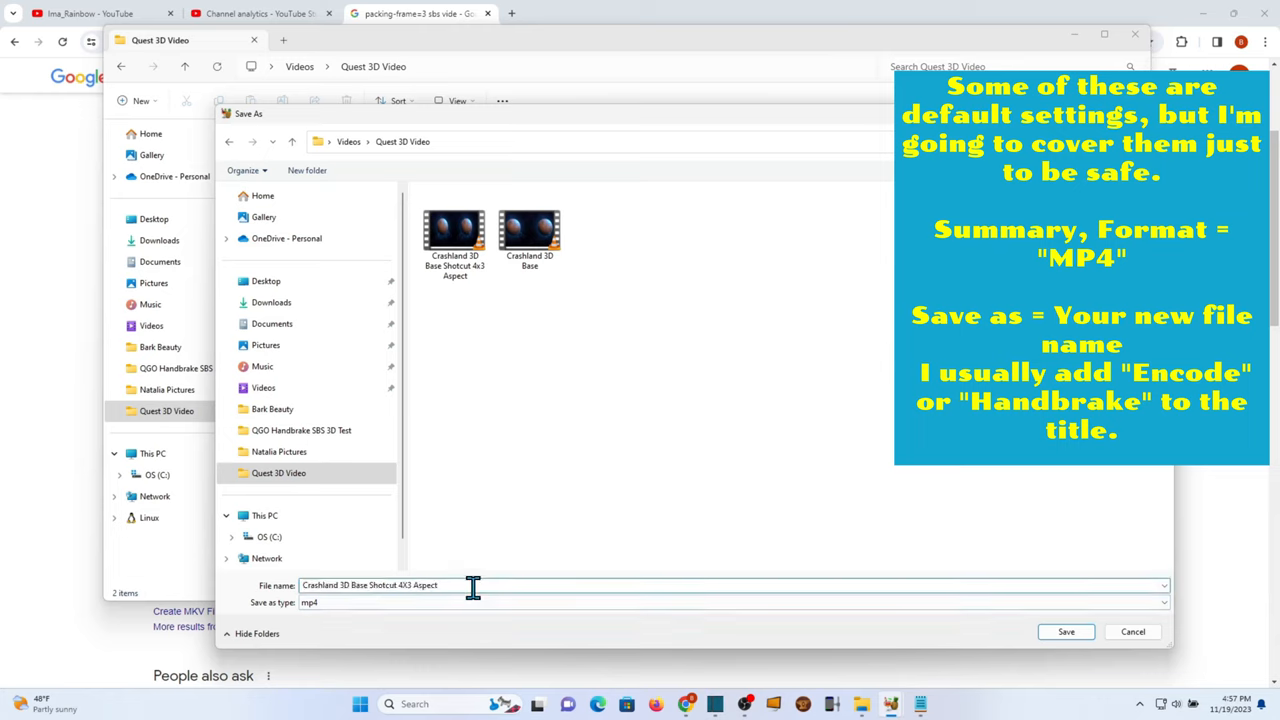
type("Handbrake.mp4")
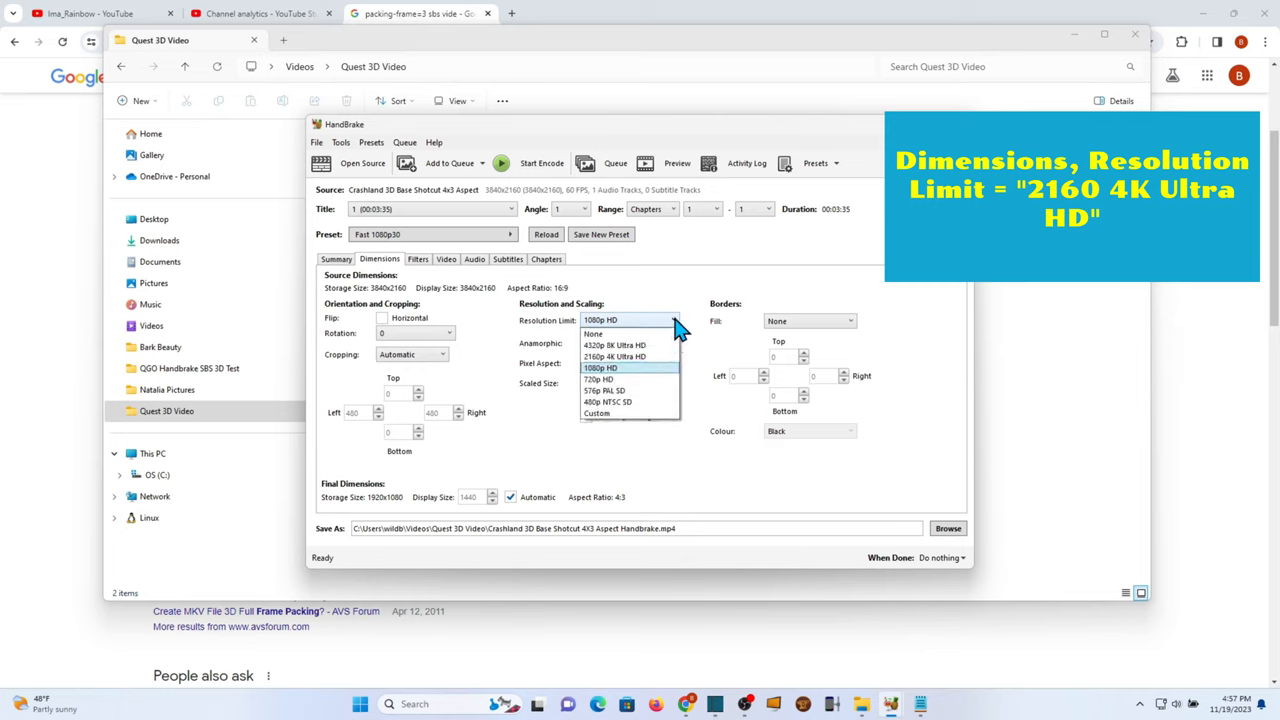
Step: Choose 2160p 4K Ultra HD as the resolution limit, giving 2880x2160 storage size
left_click(615, 356)
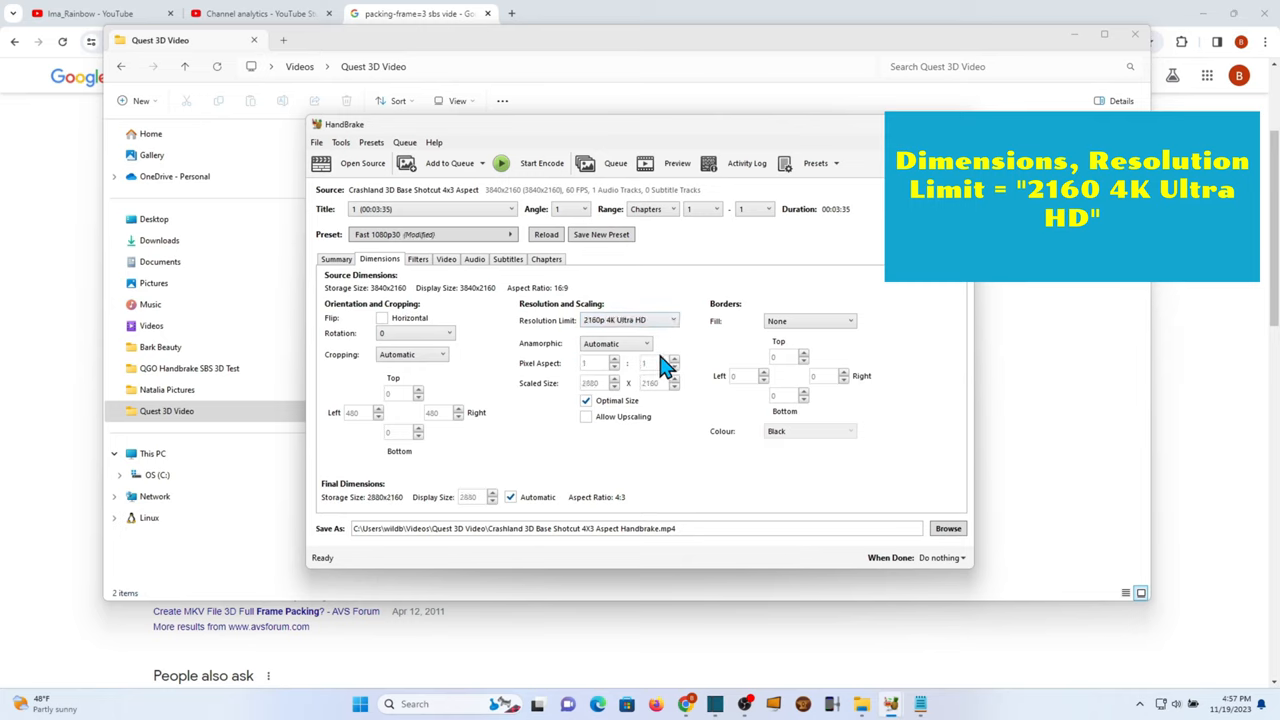
mouse_move(675, 300)
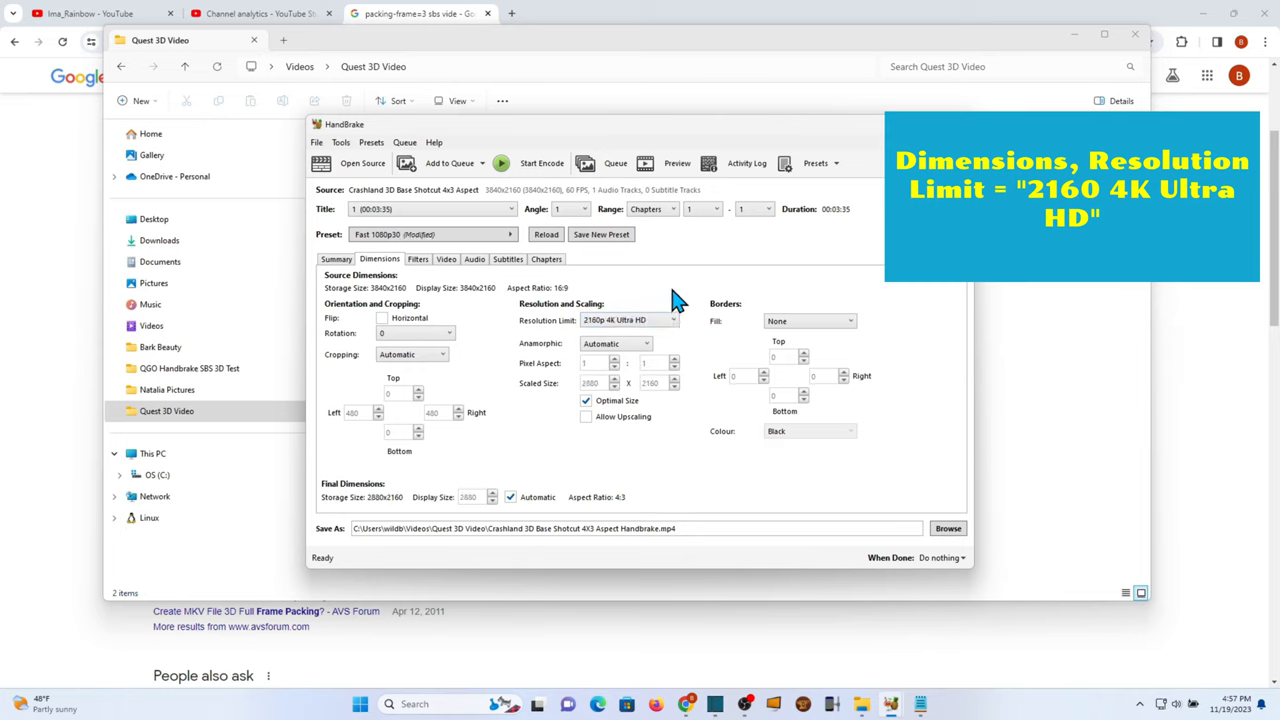
mouse_move(480, 285)
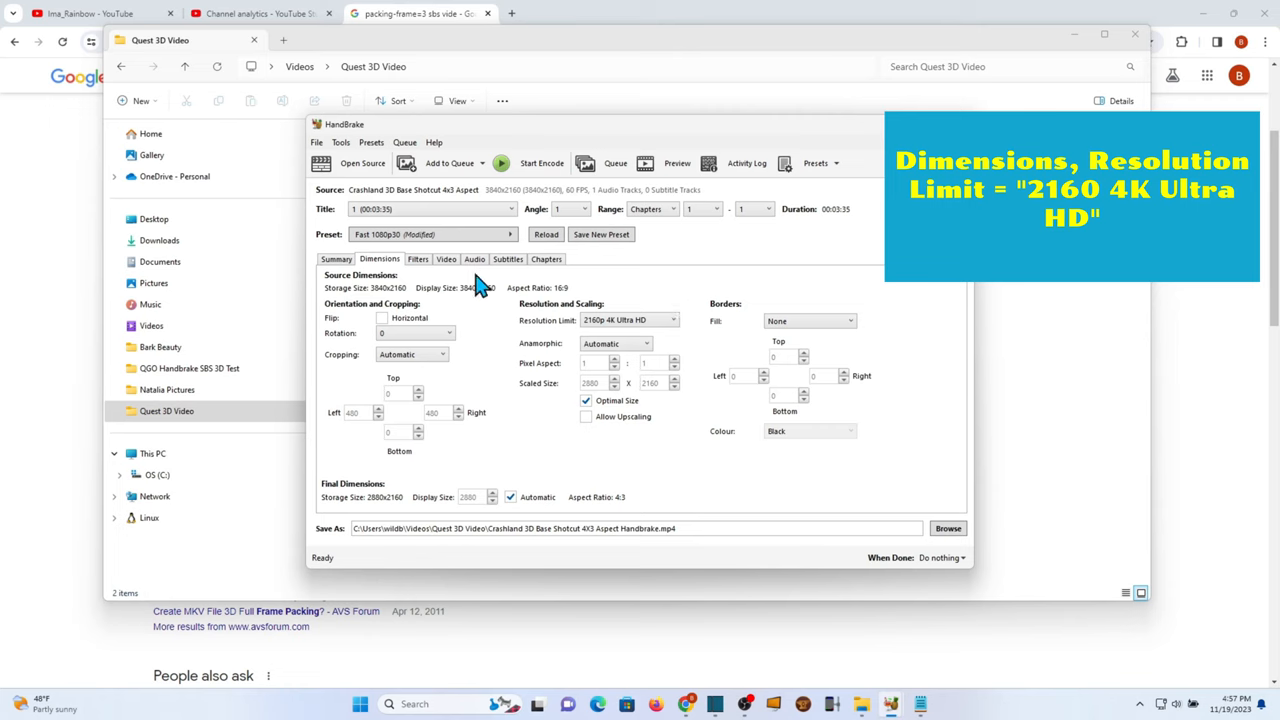
Step: Keep the source framerate, paste frame-packing=3 into Advanced Options, and start the encode
left_click(417, 259)
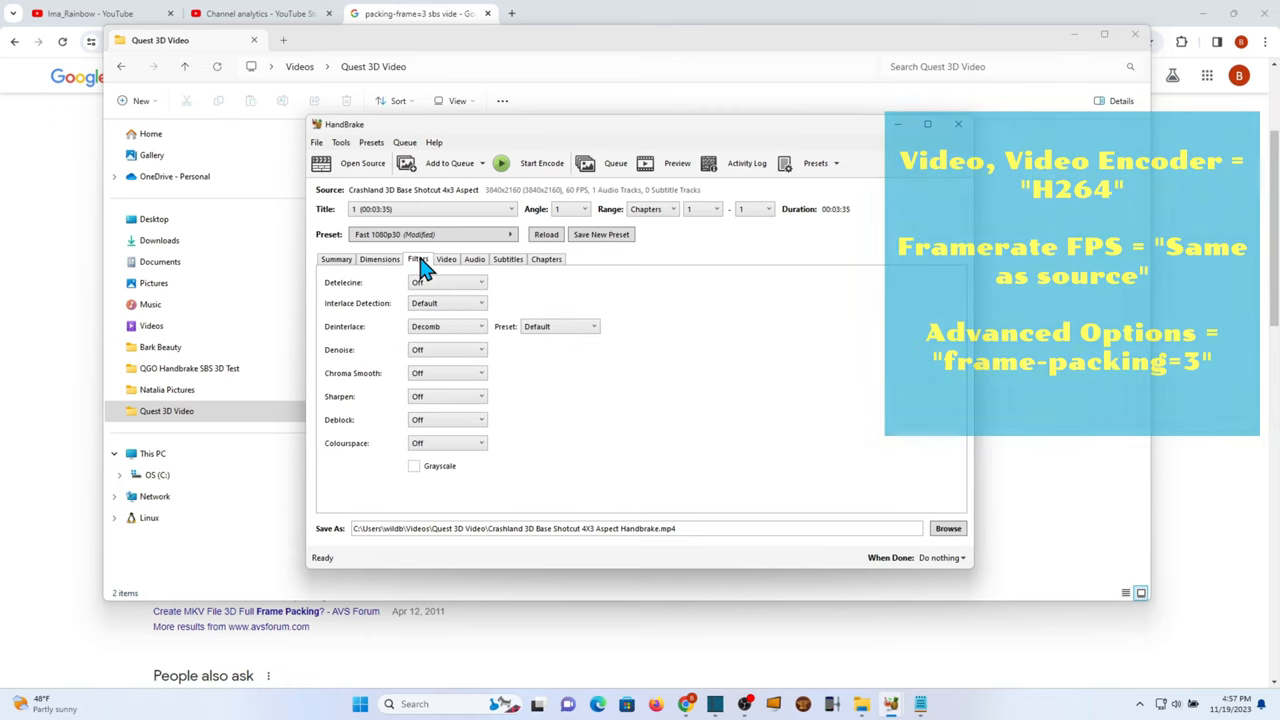
left_click(446, 259)
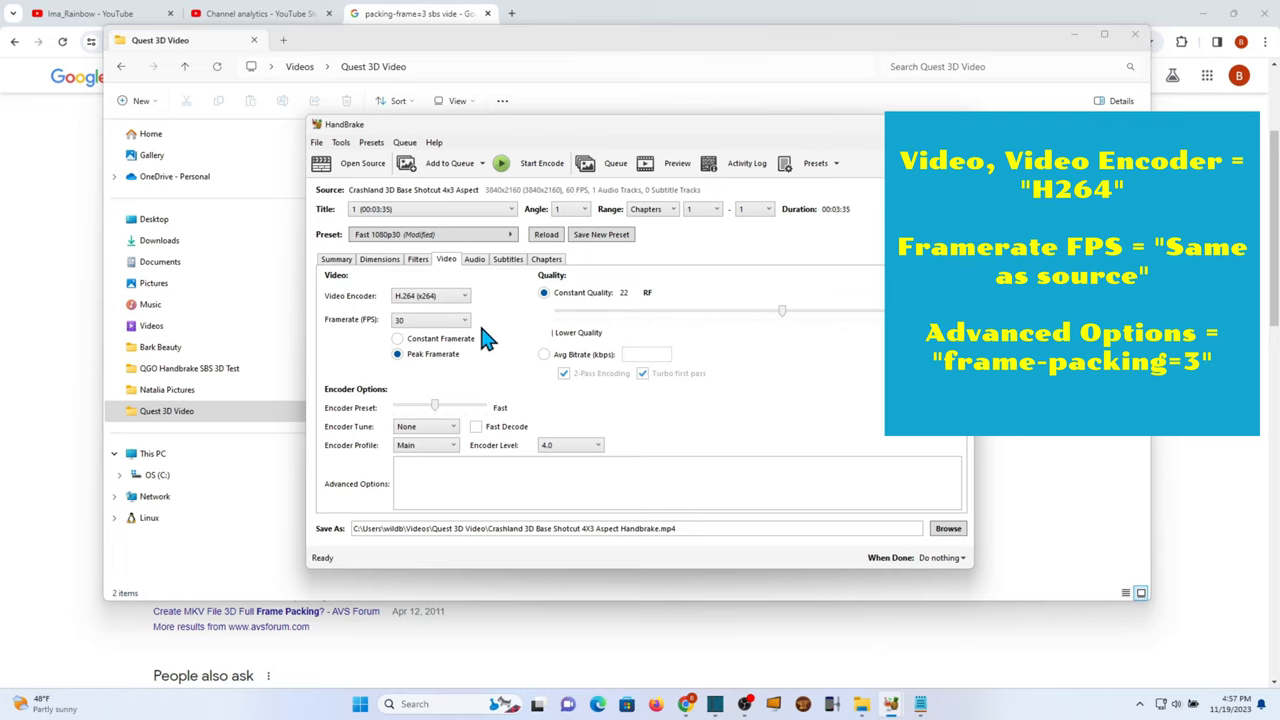
left_click(430, 319)
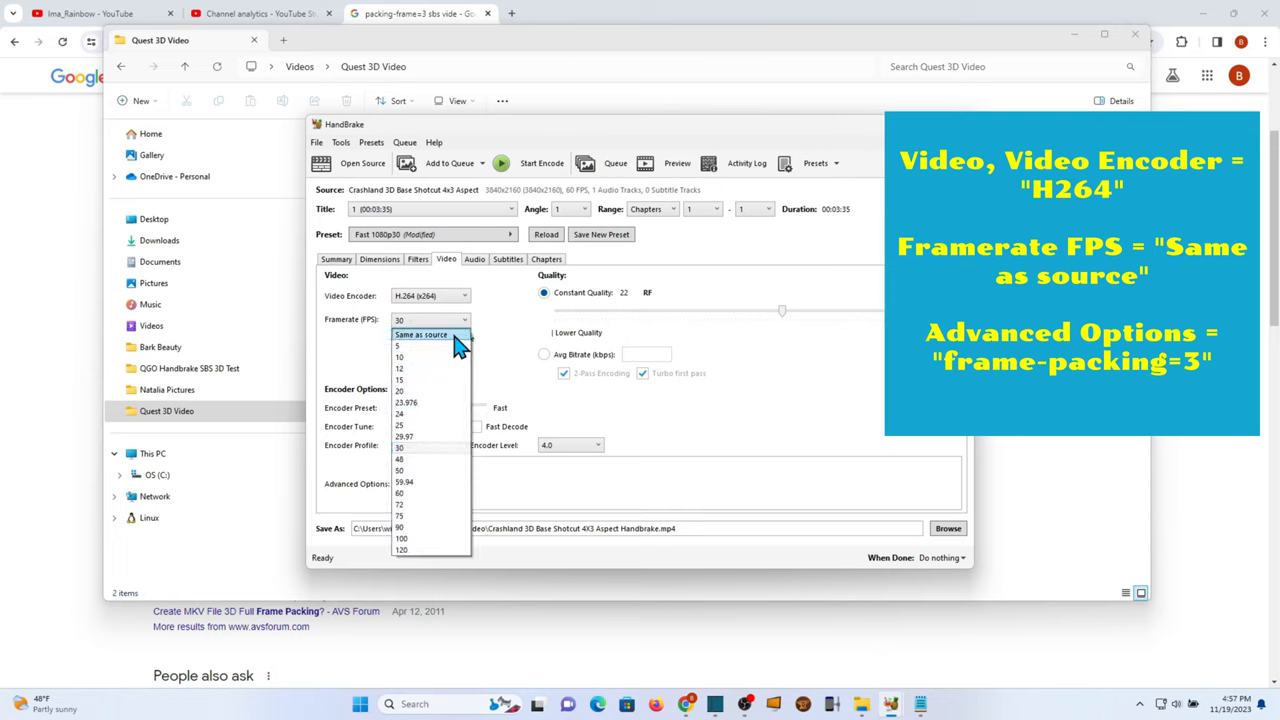
left_click(421, 334)
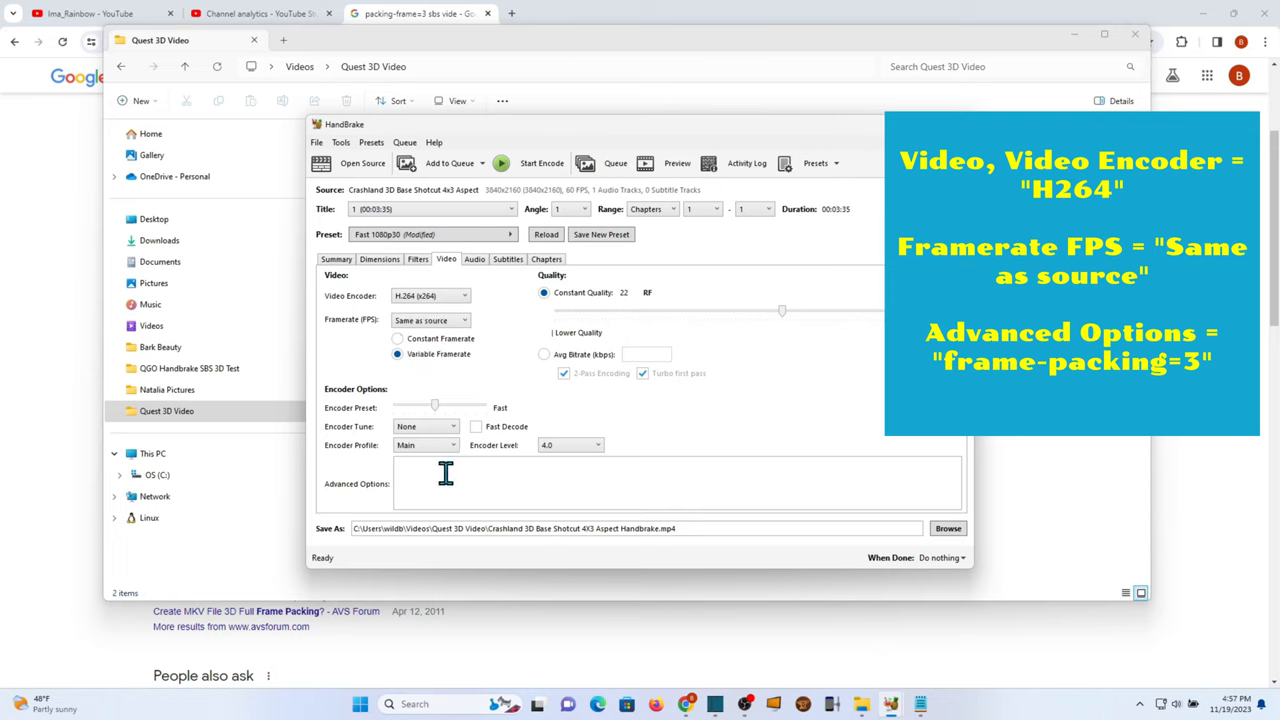
right_click(445, 470)
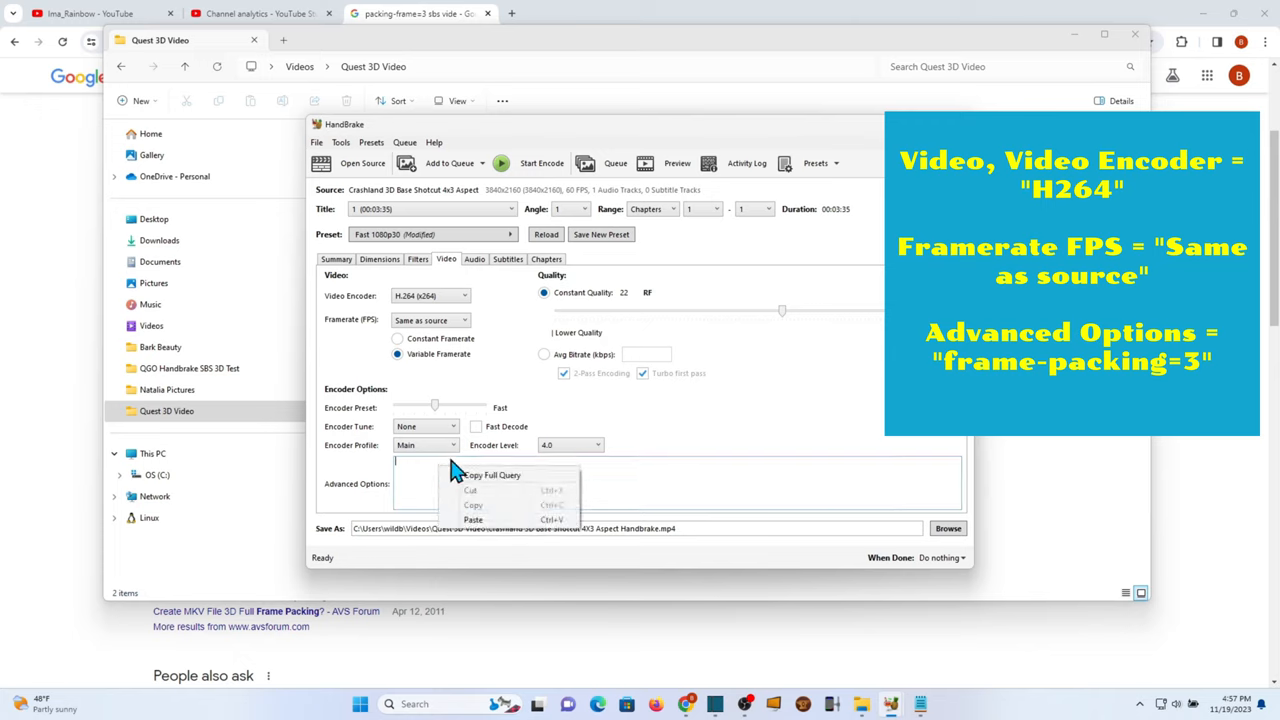
left_click(473, 519)
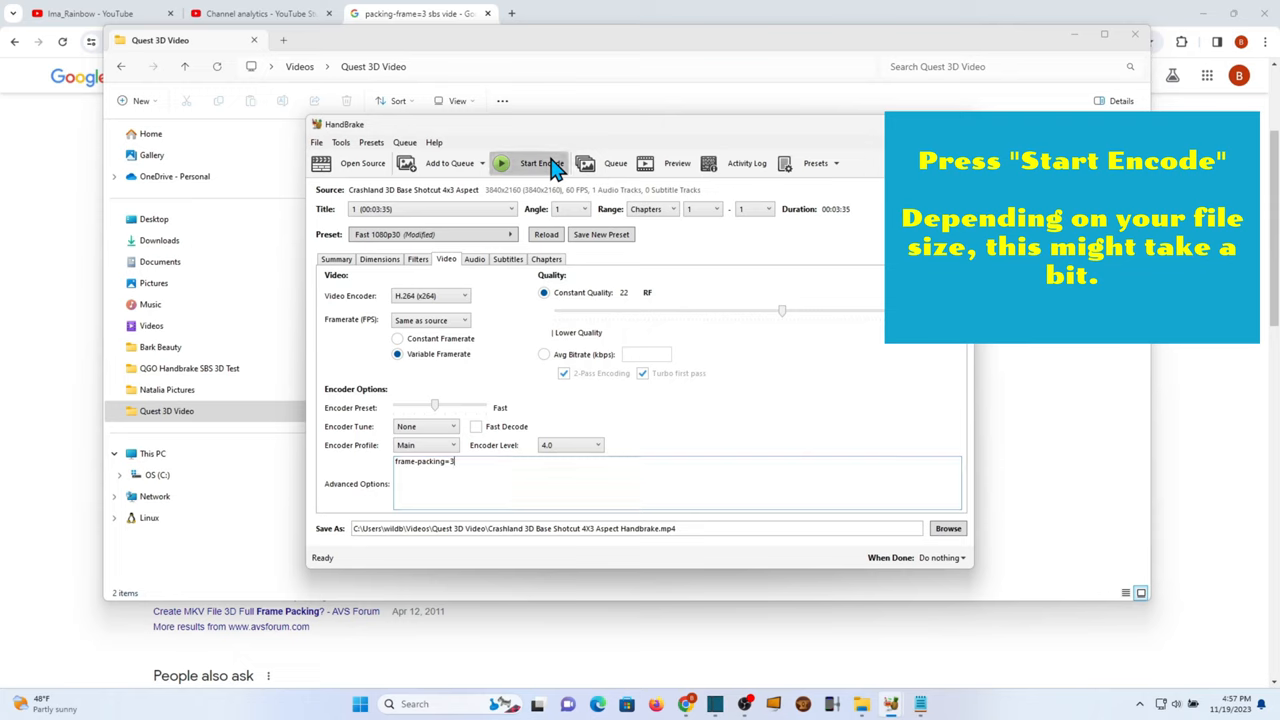
left_click(531, 163)
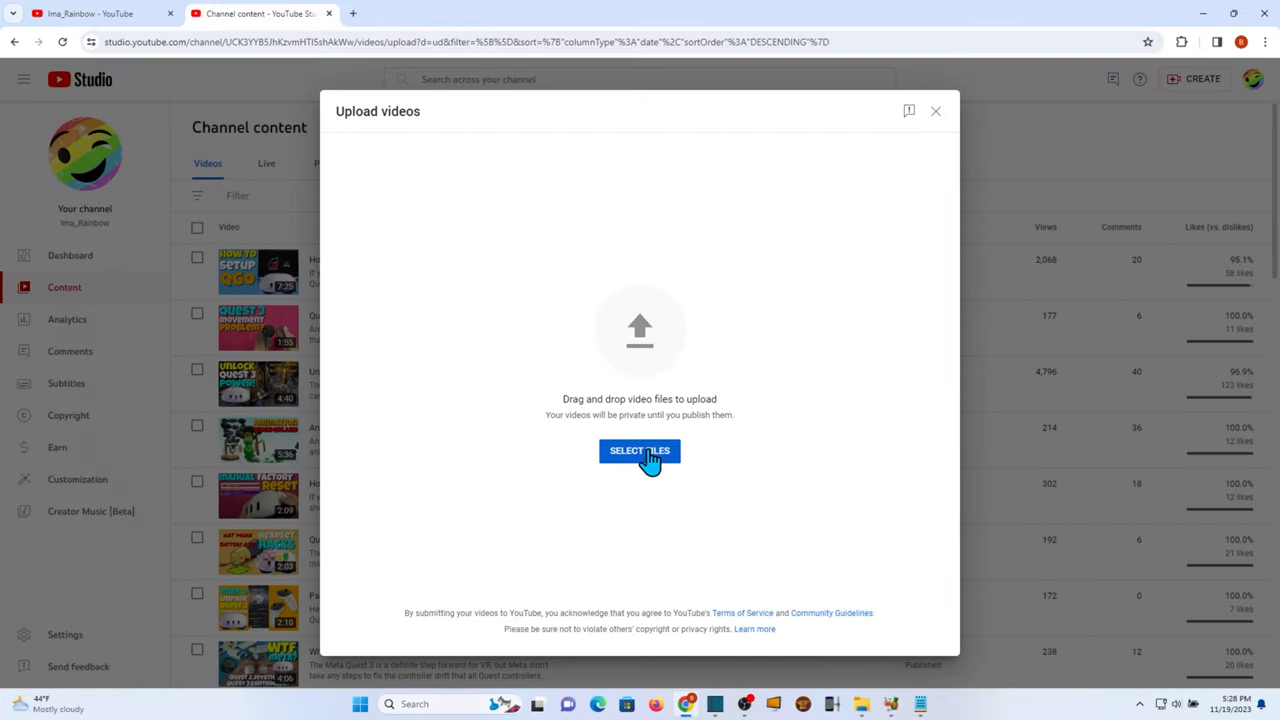
Step: Upload the encoded Crashland 3D MP4 and edit its title and description
left_click(639, 450)
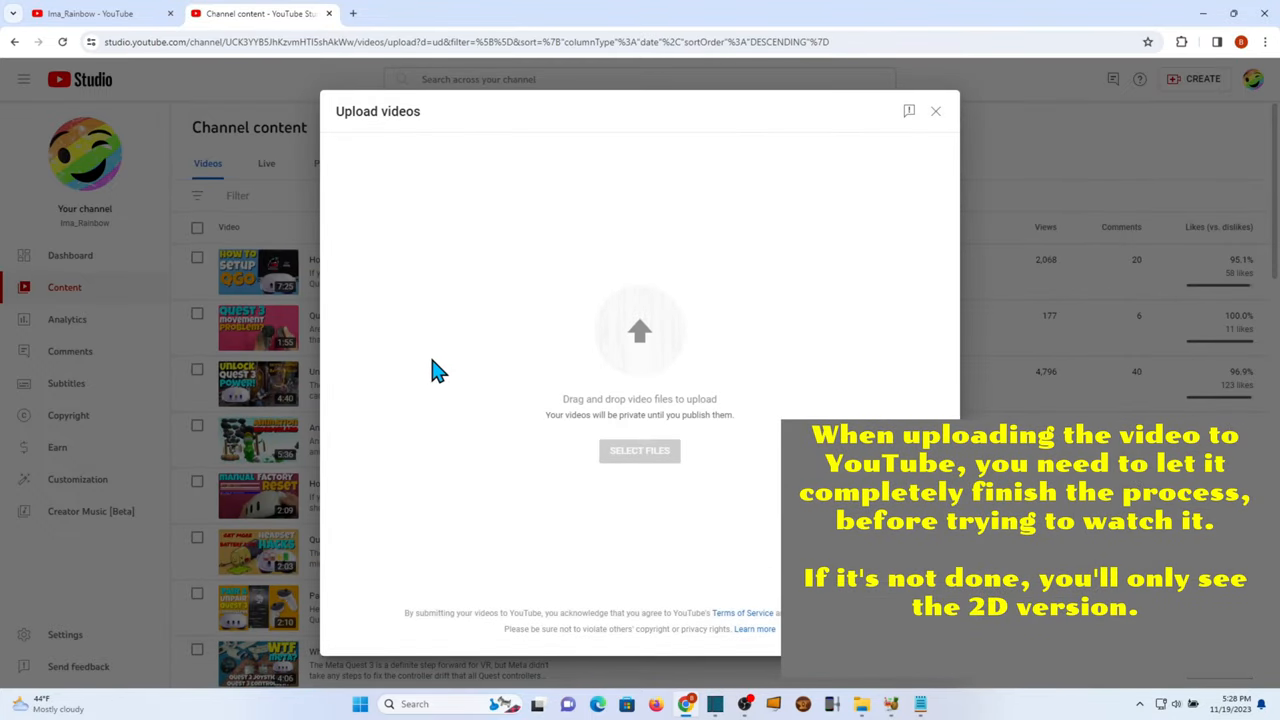
left_click(639, 450)
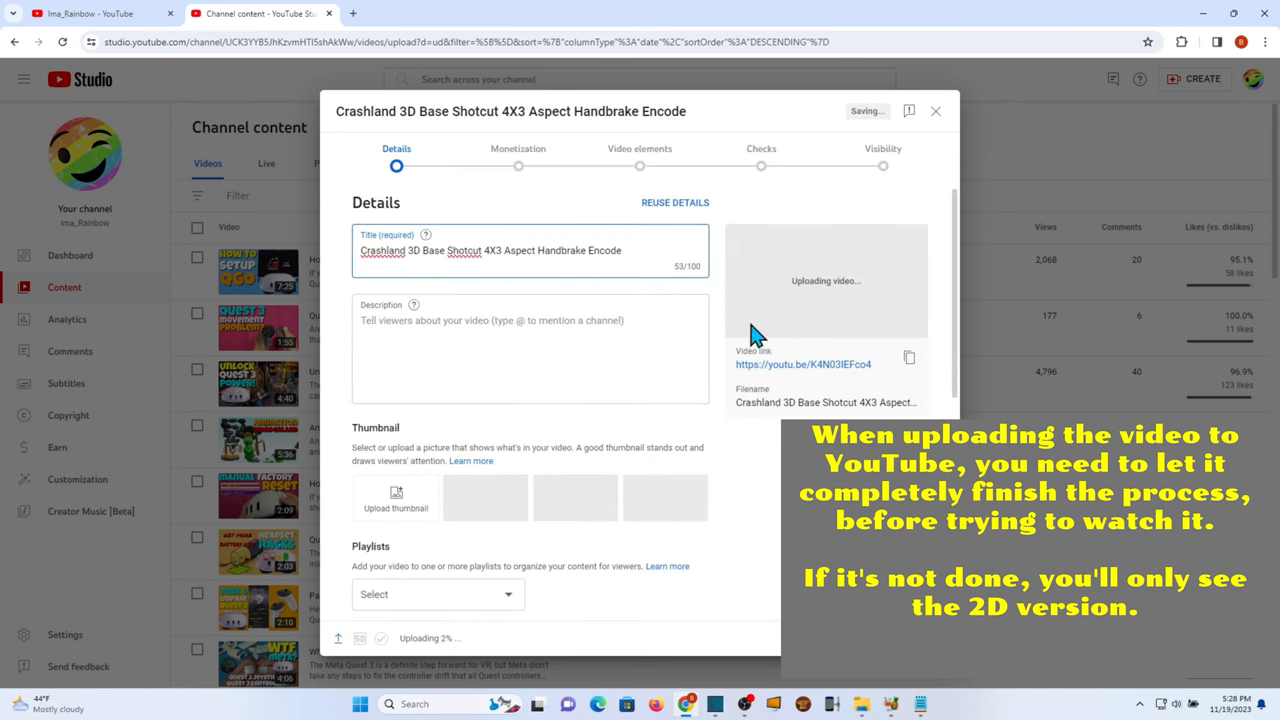
triple_click(490, 250)
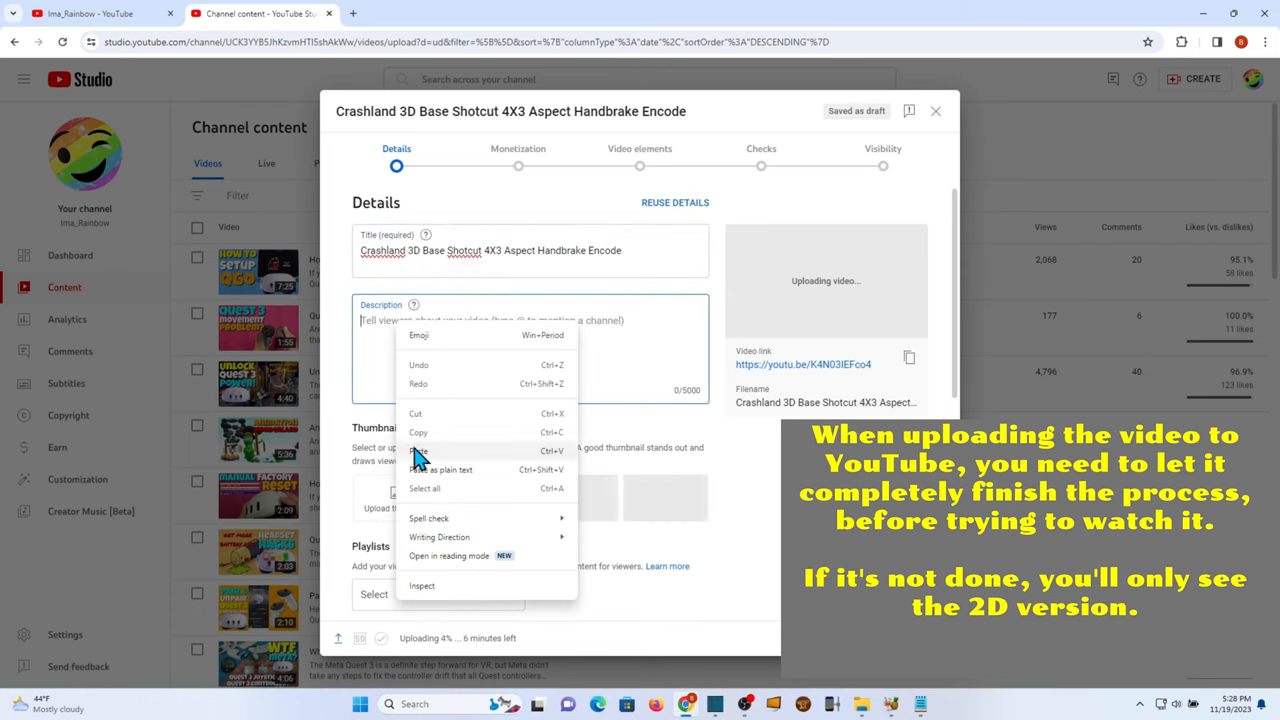
left_click(882, 148)
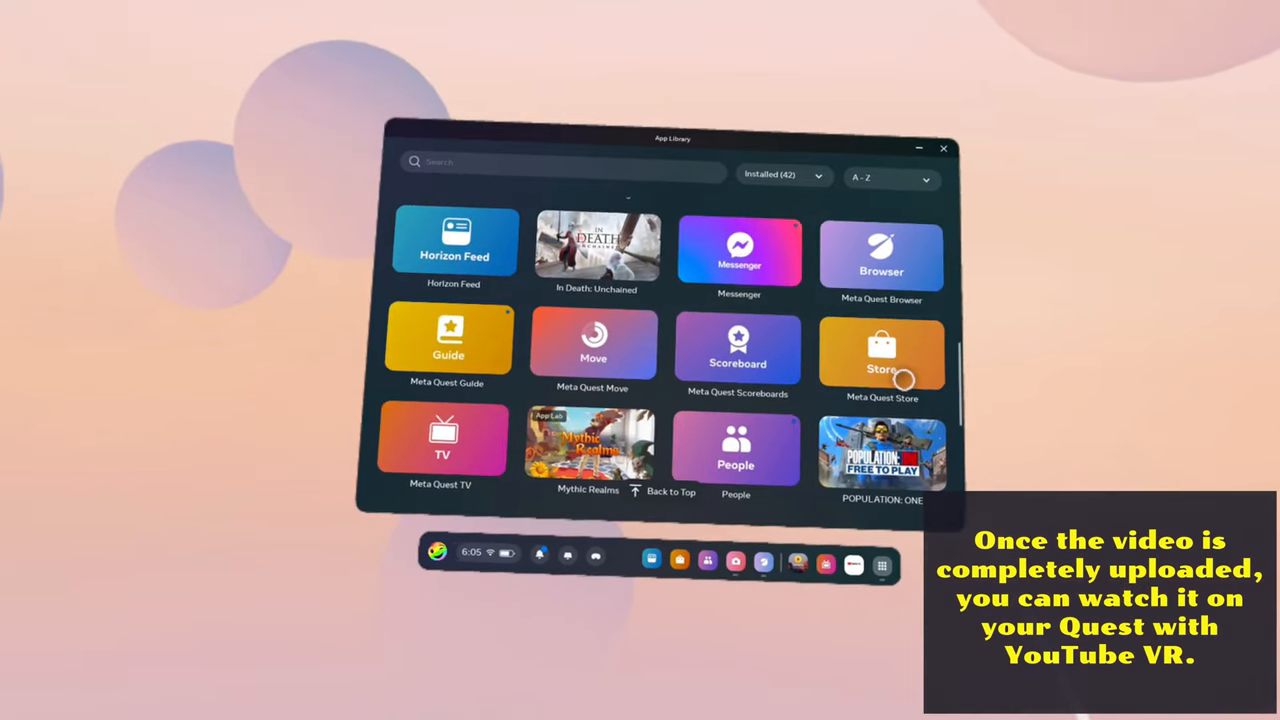
Step: Open YouTube VR, then scroll the installed apps and launch SKYBOX VR Video Player
scroll("down", 3)
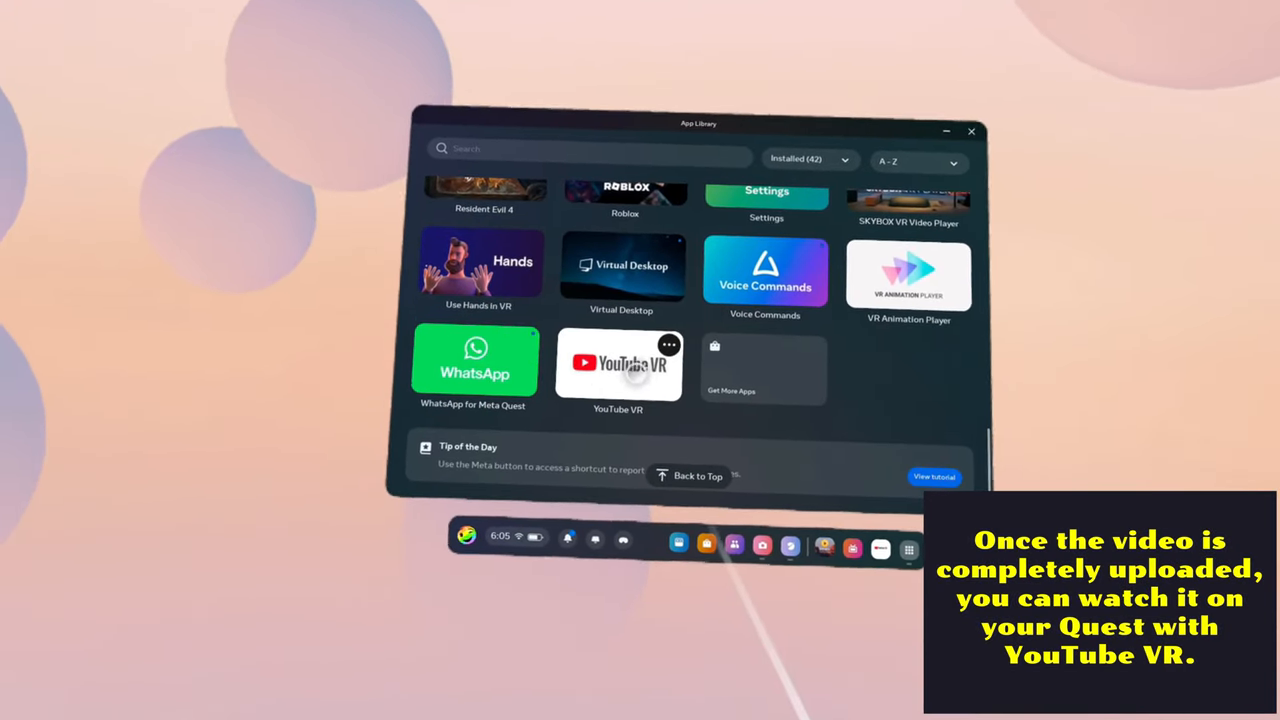
left_click(618, 363)
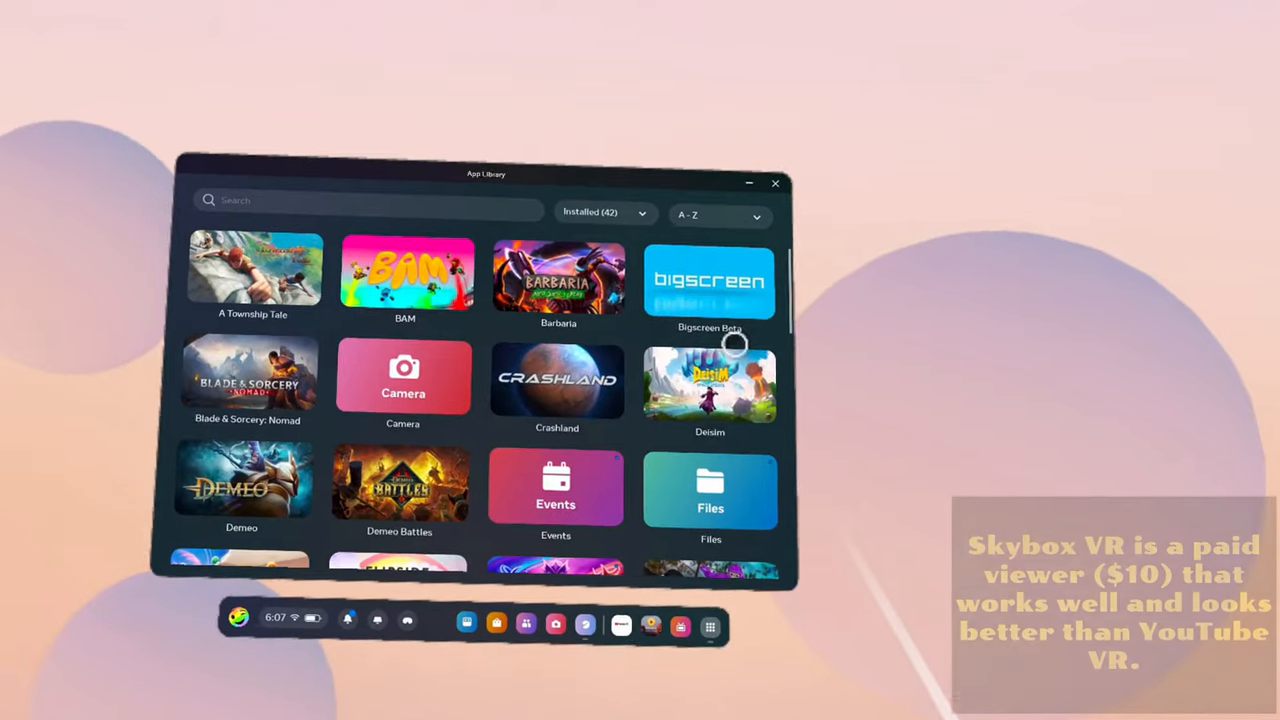
scroll("down", 3)
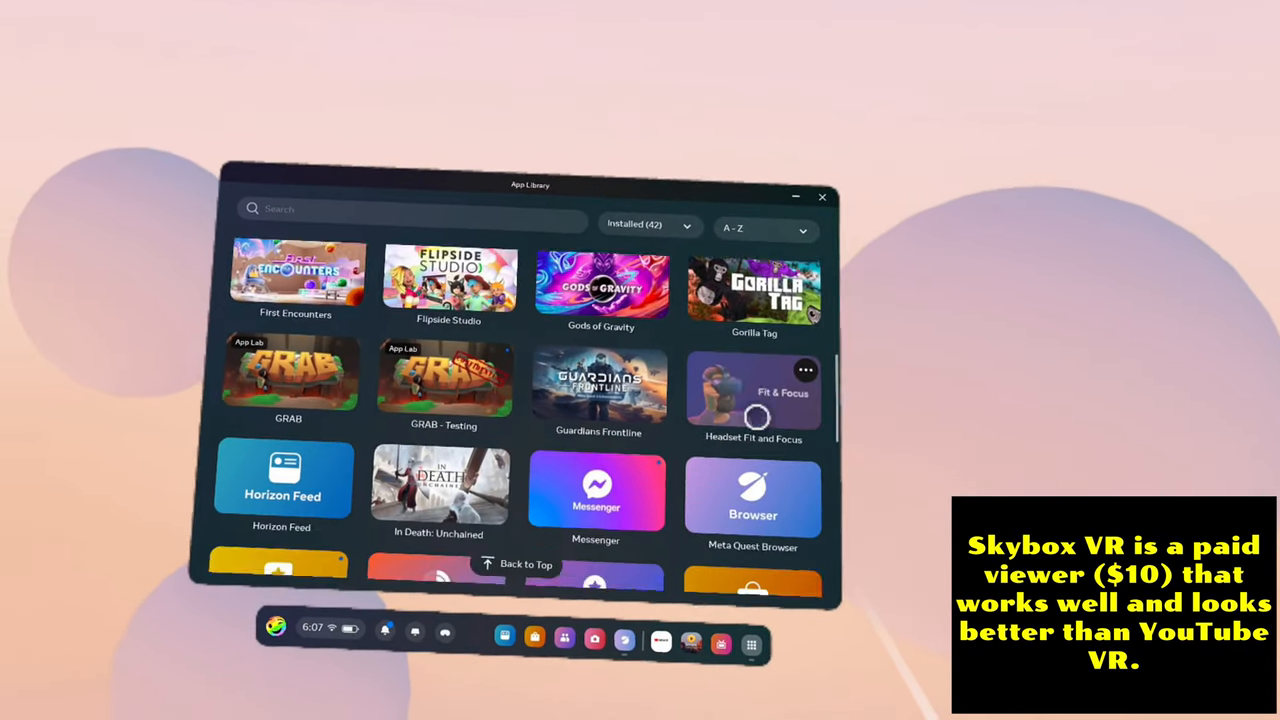
scroll("down", 3)
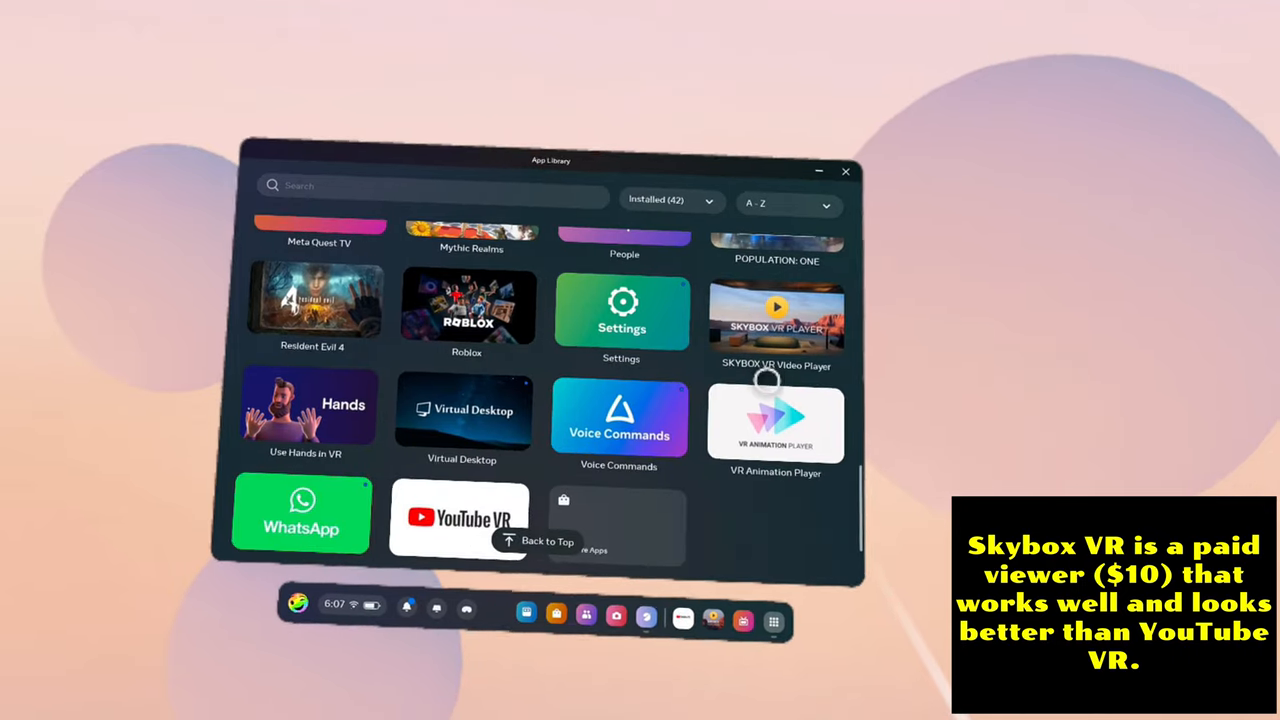
left_click(776, 318)
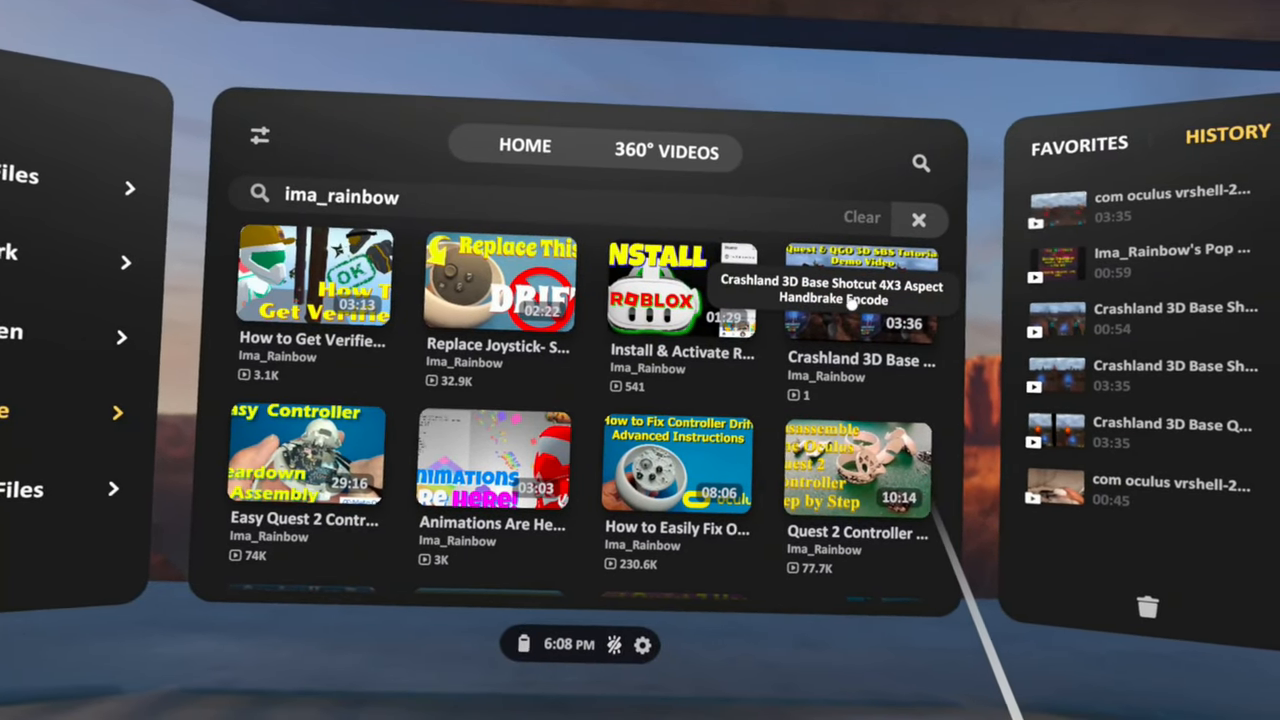
Step: Play the 'Crashland 3D Base Shotcut 4X3 Aspect Handbrake Encode' YouTube video in SKYBOX
left_click(857, 290)
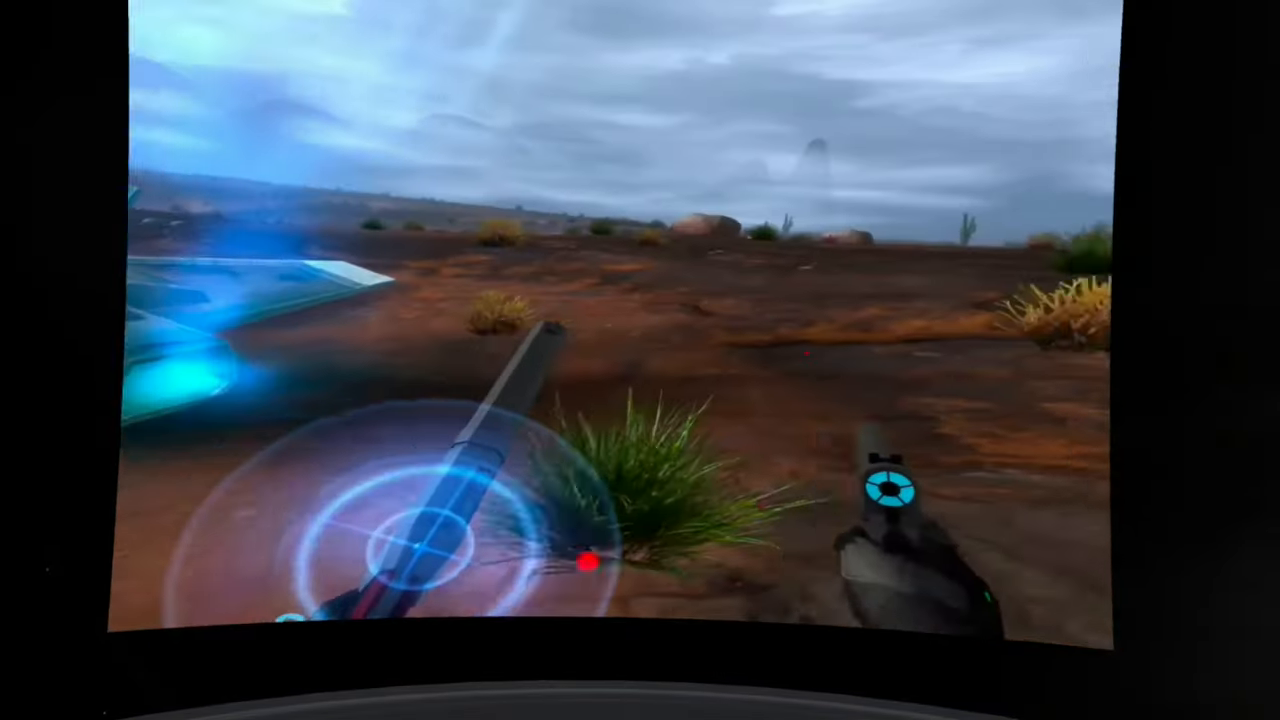
mouse_move(640, 360)
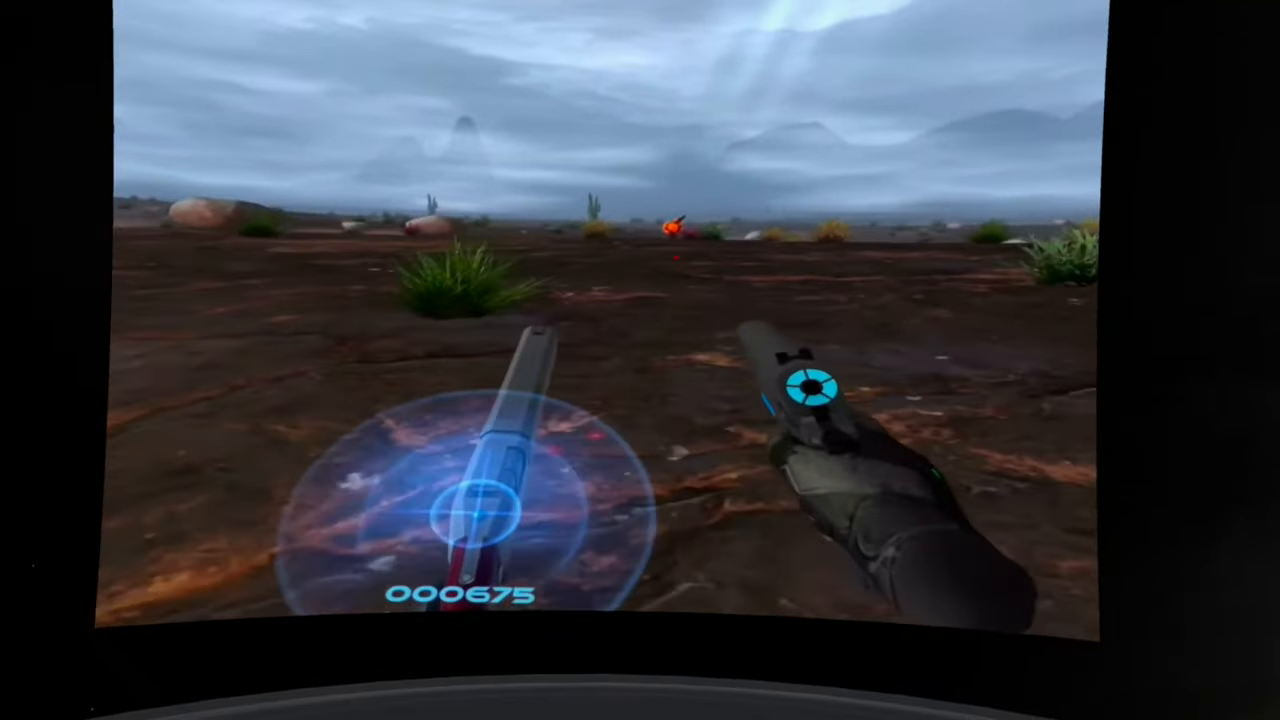
mouse_move(640, 360)
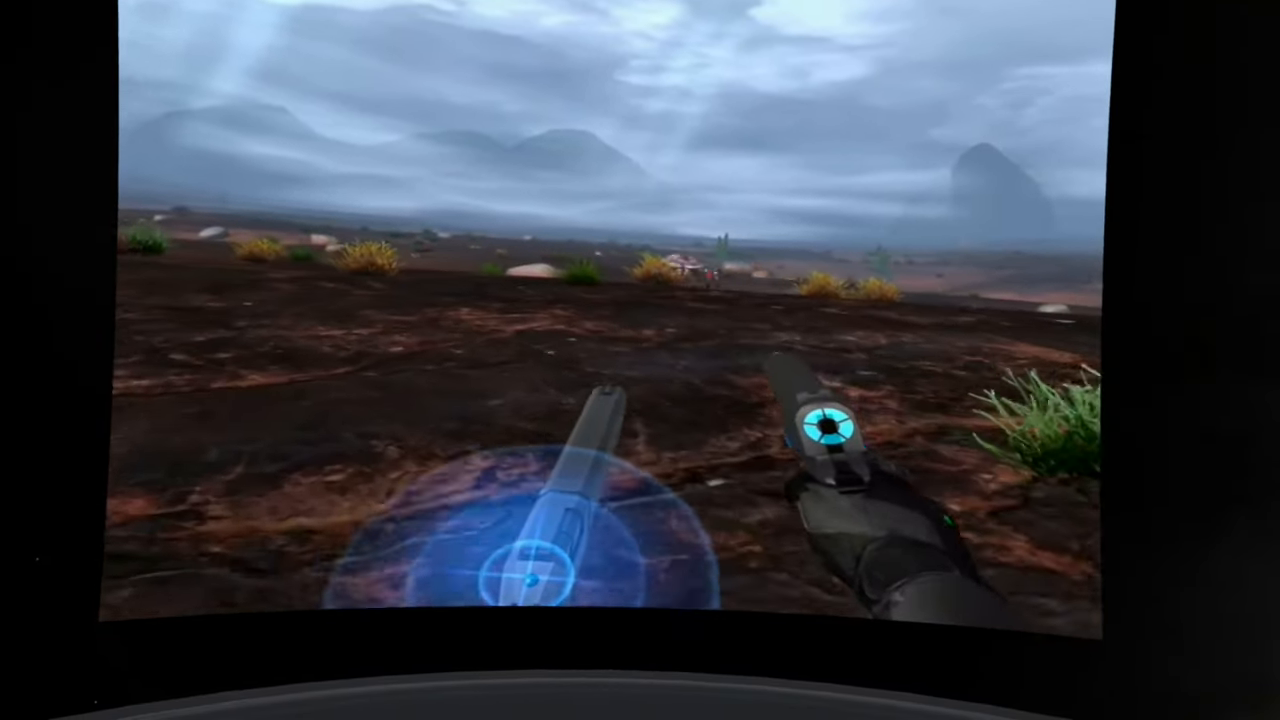
left_click(640, 360)
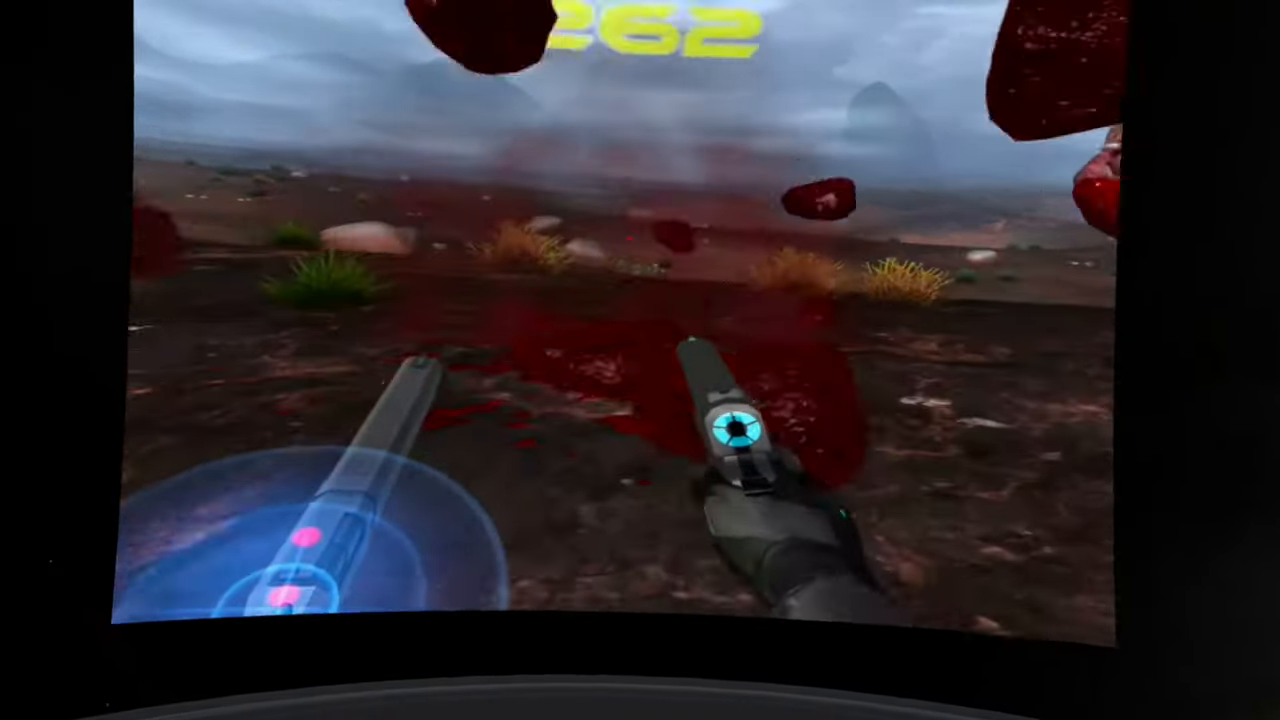